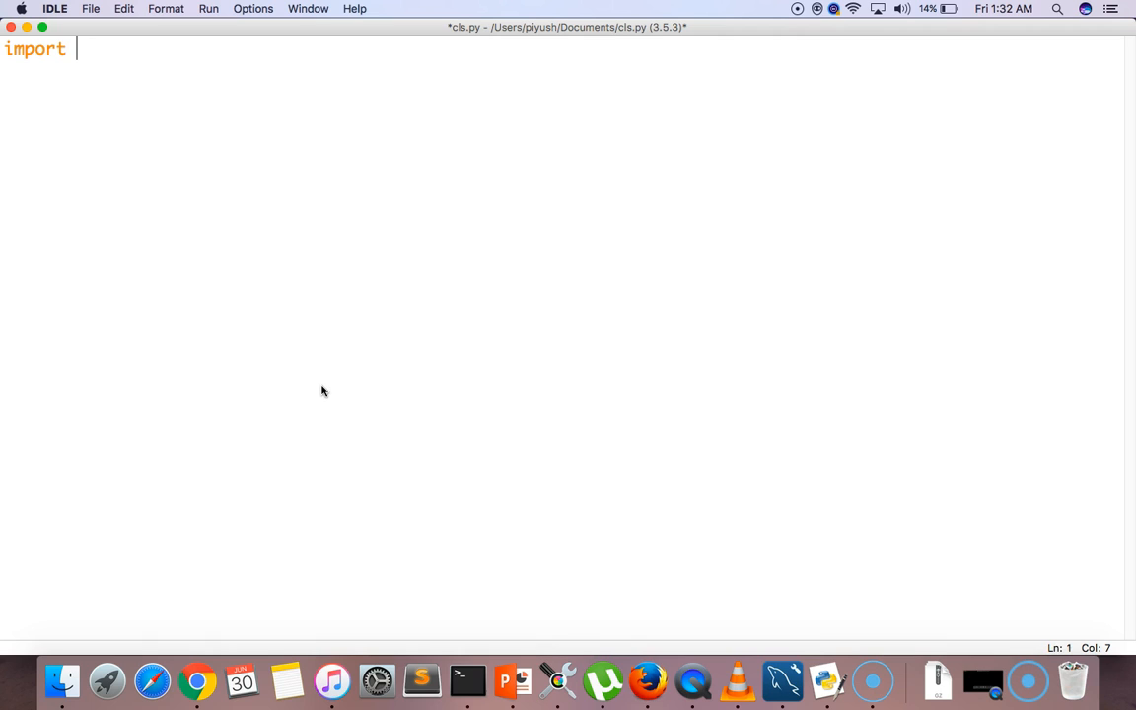
Write import smtplib and content="hello i am from python!" at the top of cls.py
{"action": "type", "text": "smt"}
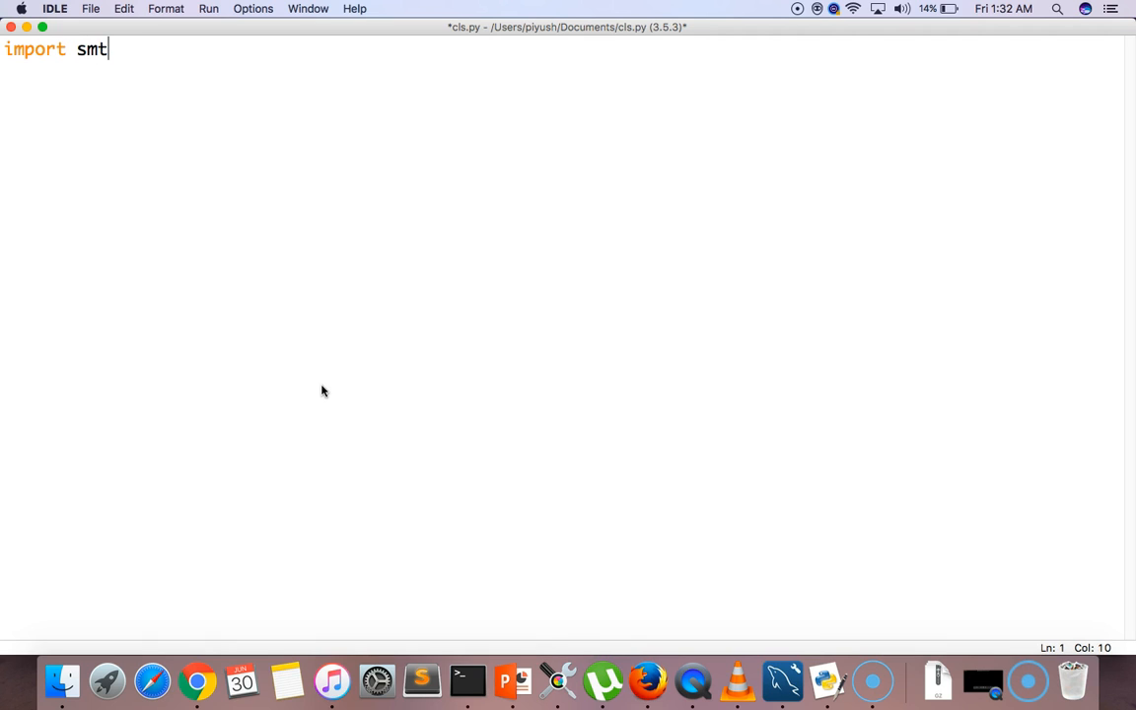
{"action": "type", "text": "plib"}
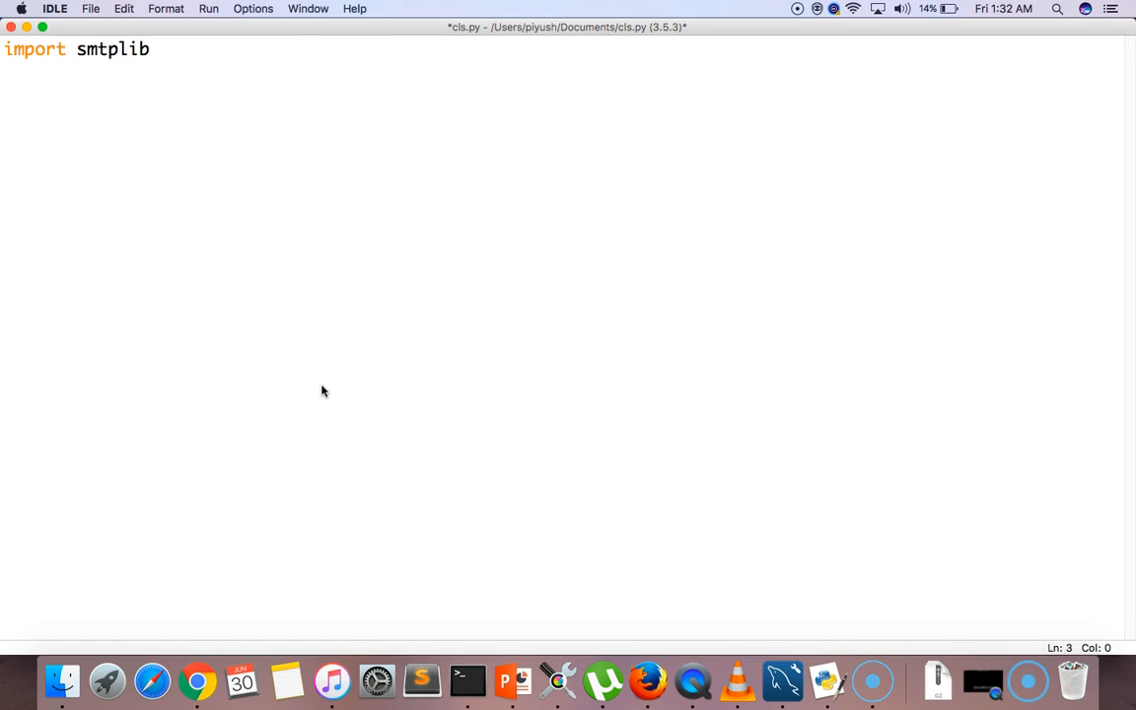
{"action": "type", "text": "contnt"}
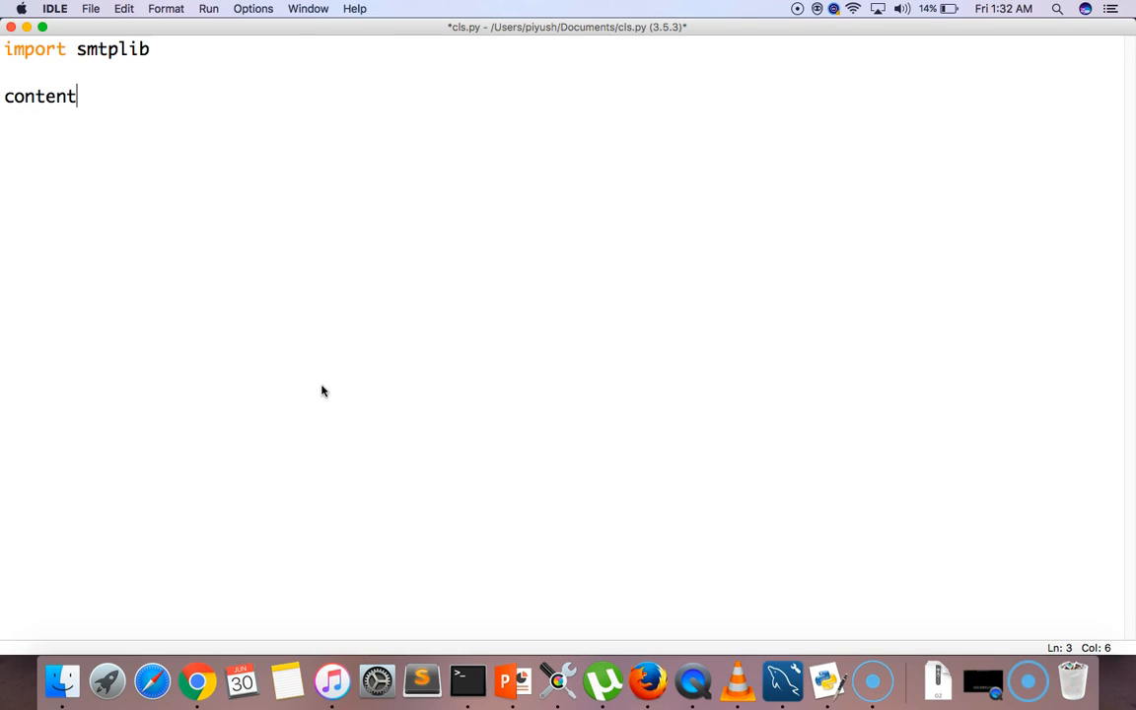
{"action": "type", "text": "="}
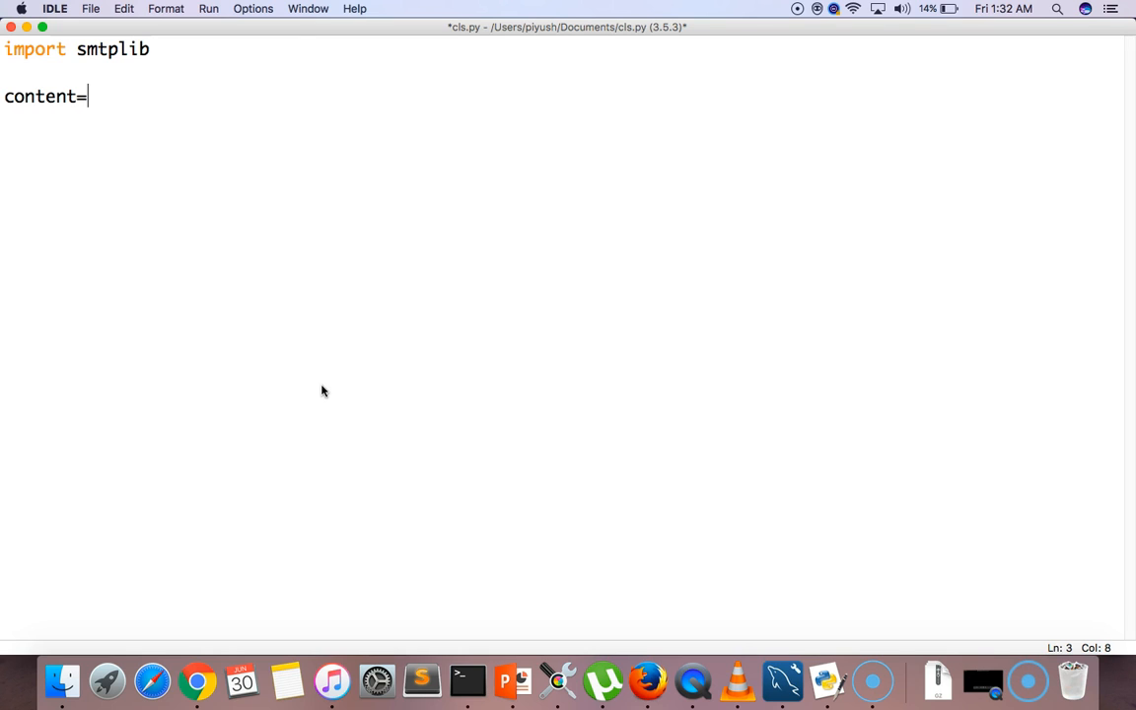
{"action": "type", "text": "\"he\""}
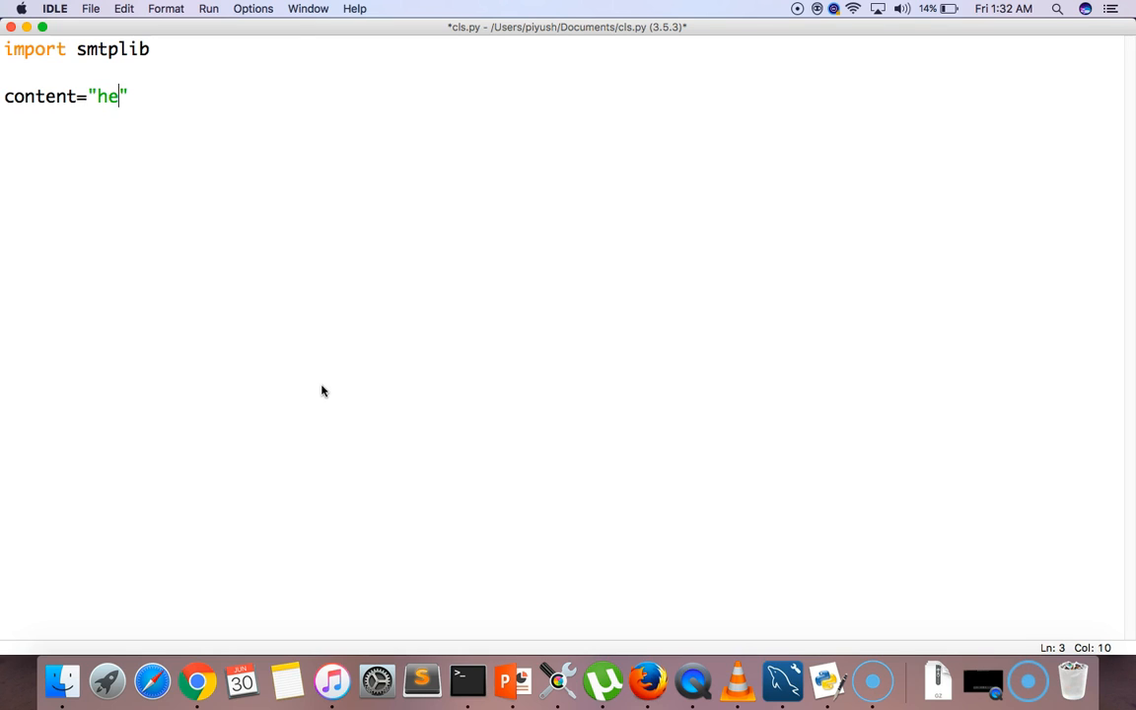
{"action": "type", "text": "llo"}
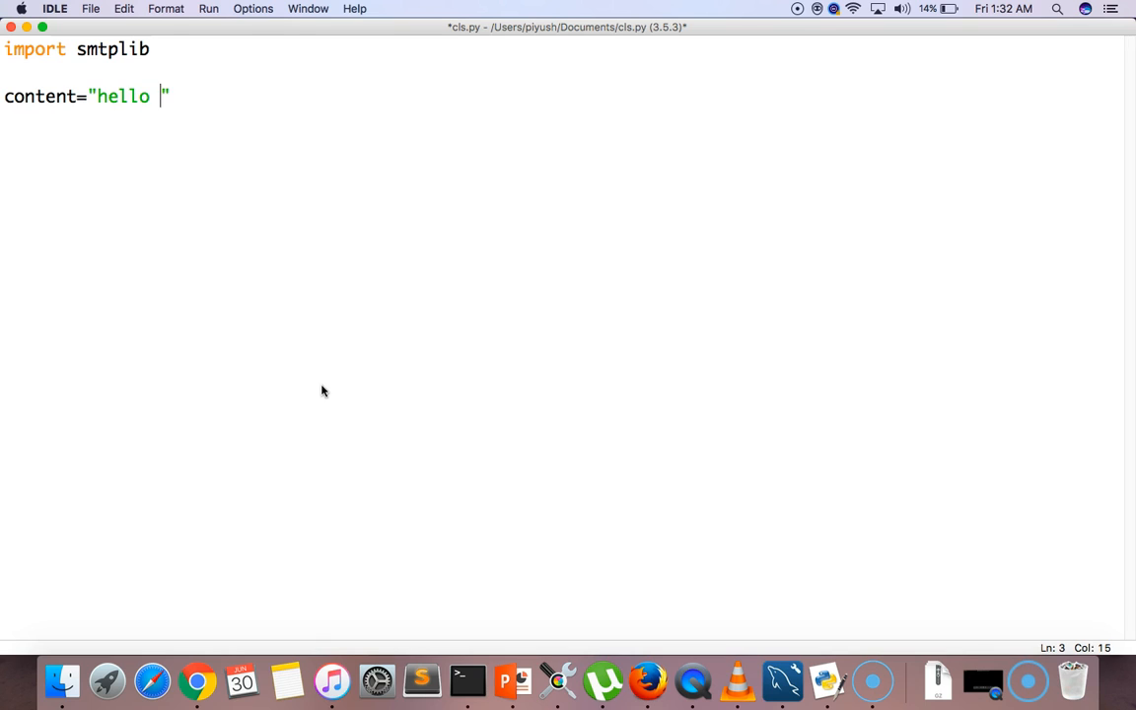
{"action": "type", "text": "i am fr"}
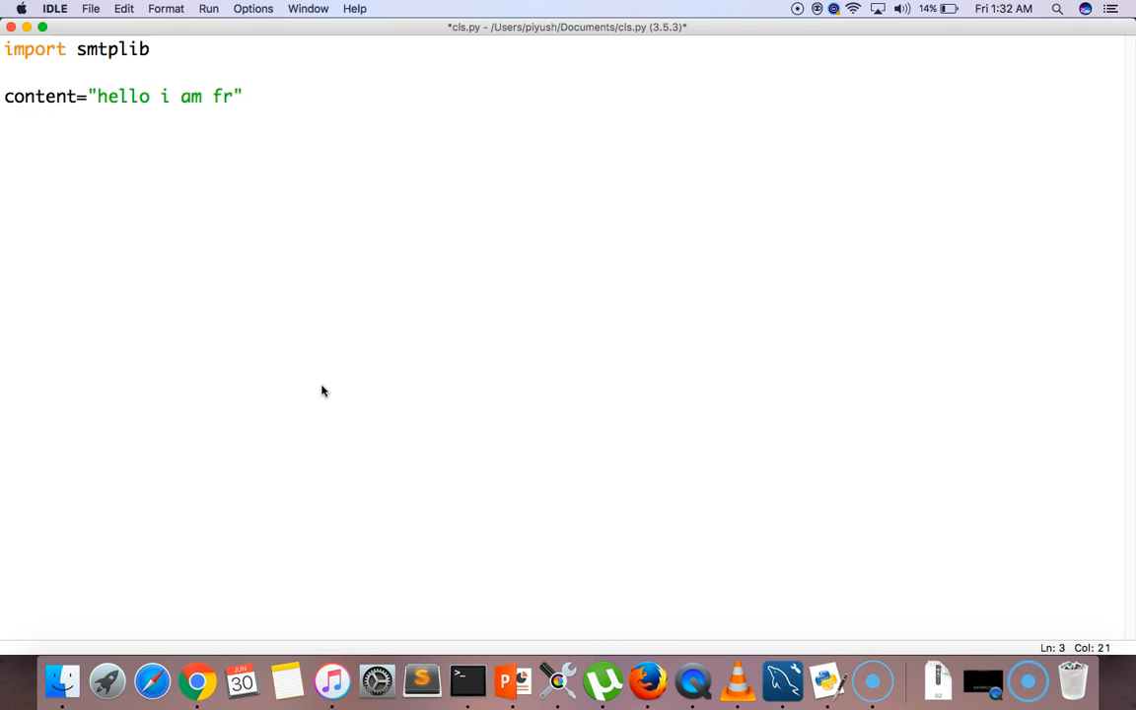
{"action": "type", "text": "om pyth"}
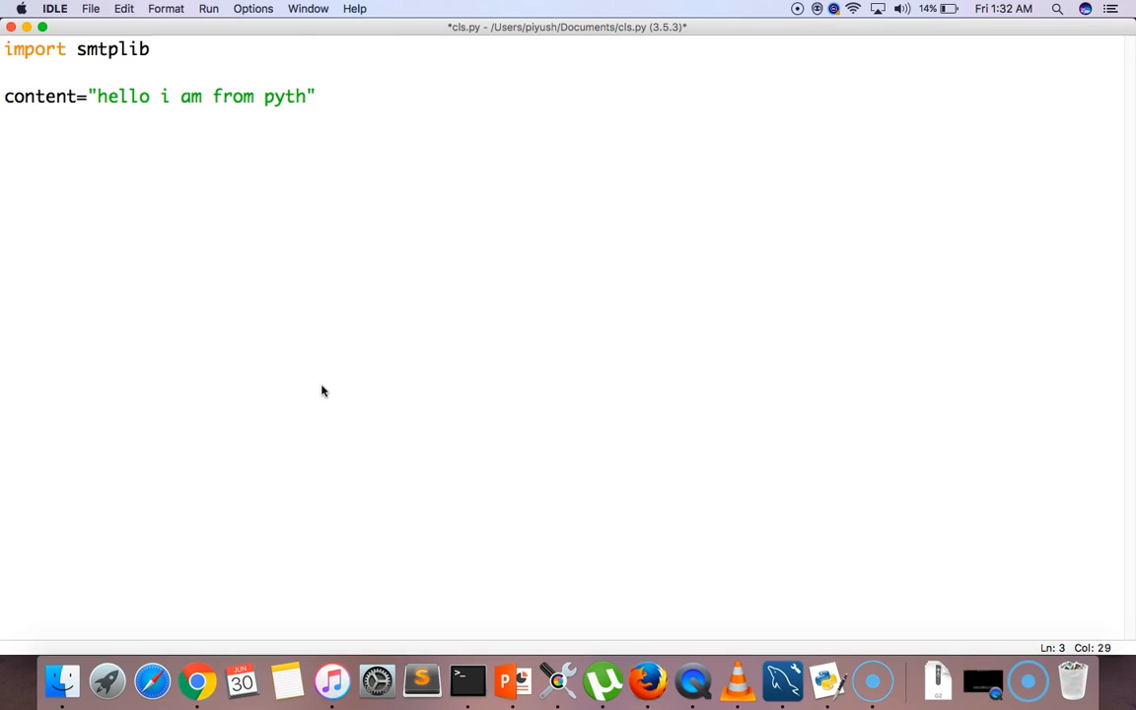
{"action": "type", "text": "on!"}
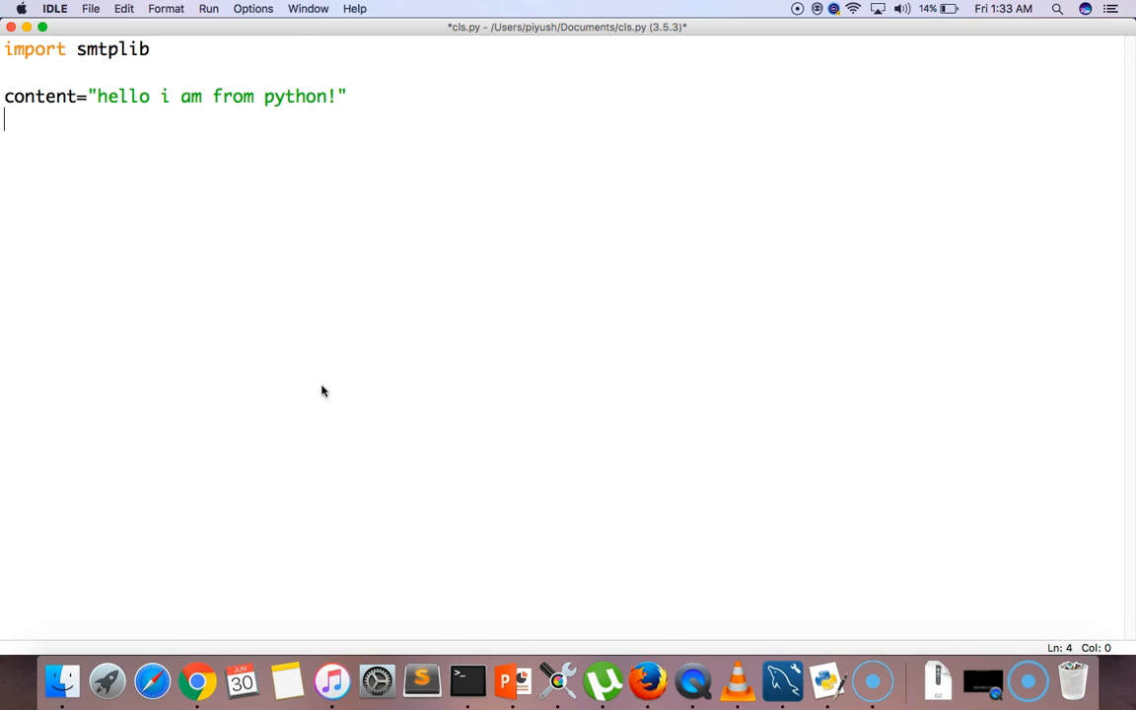
Write mail=smtplib.SMTP('smtp.gmail.com',587) to connect to Gmail's SMTP server
{"action": "type", "text": "mail="}
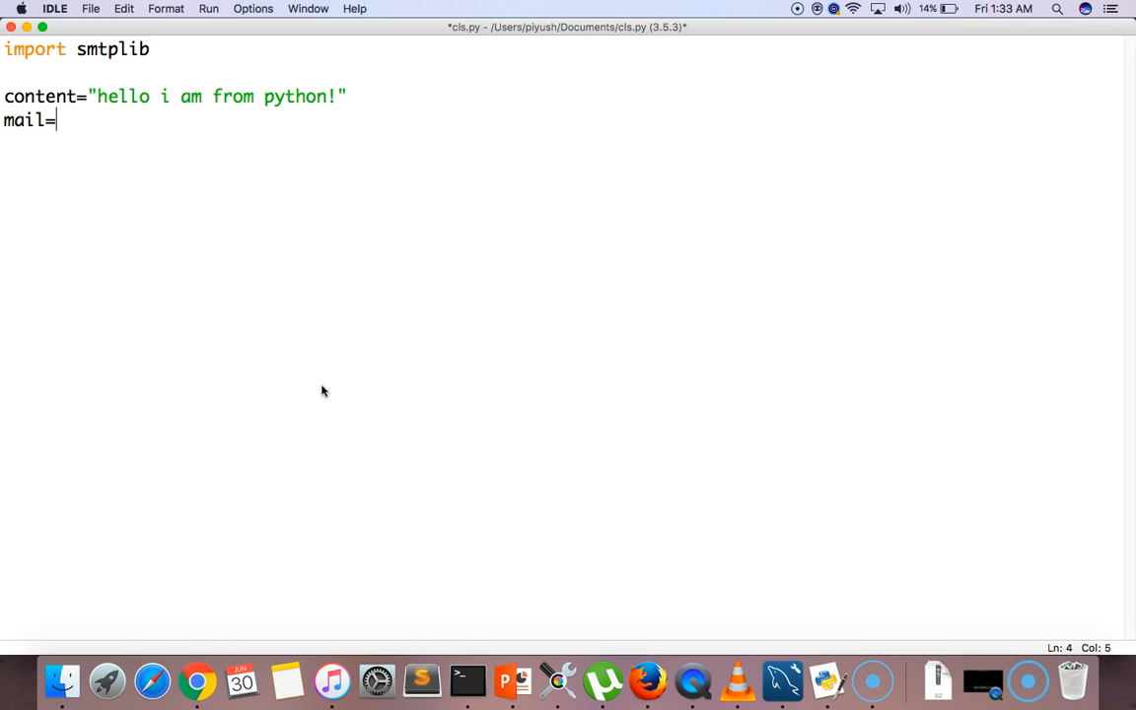
{"action": "type", "text": "smtp"}
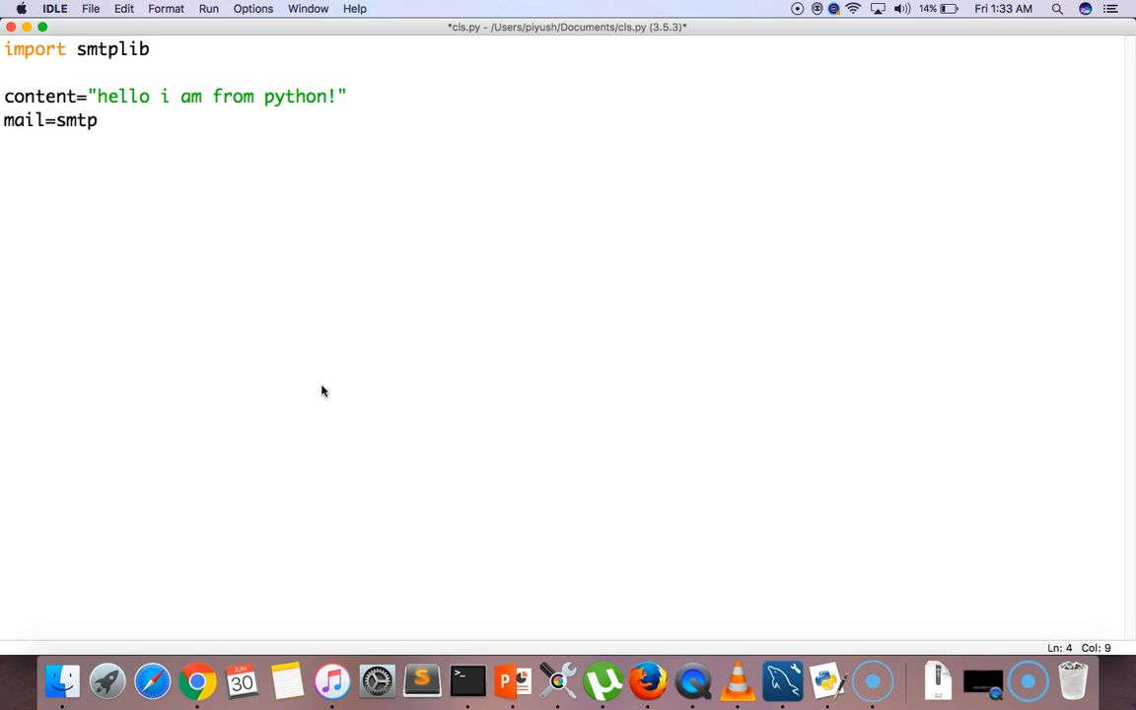
{"action": "type", "text": "lib."}
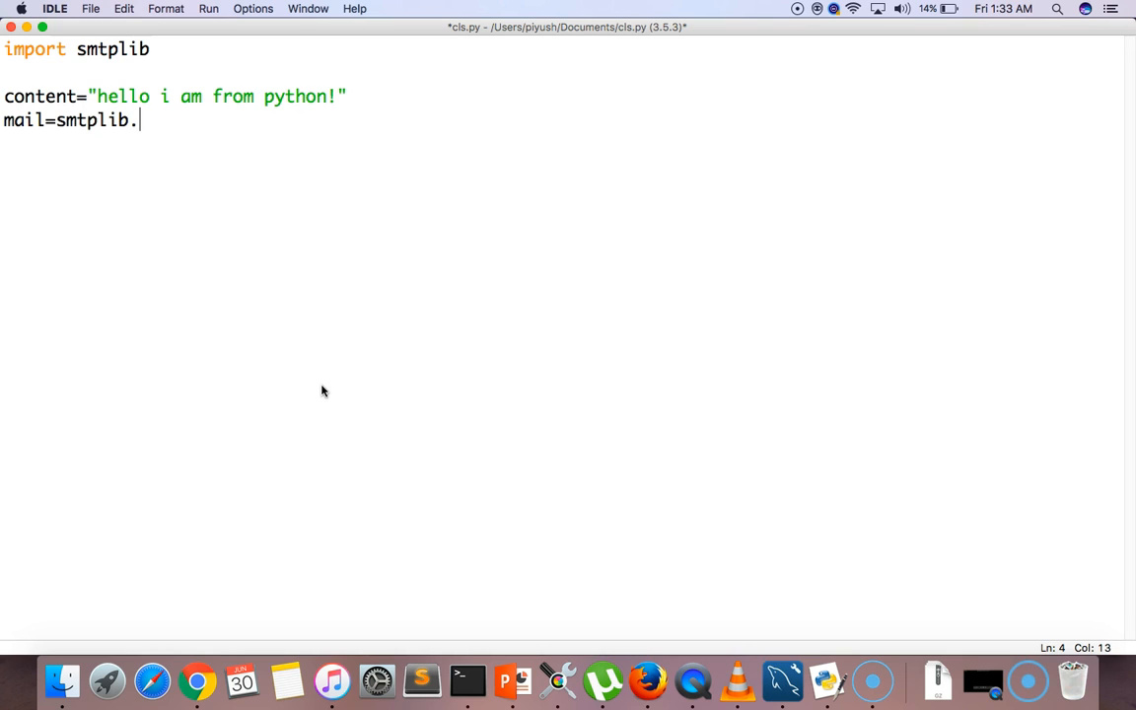
{"action": "type", "text": "SMTP"}
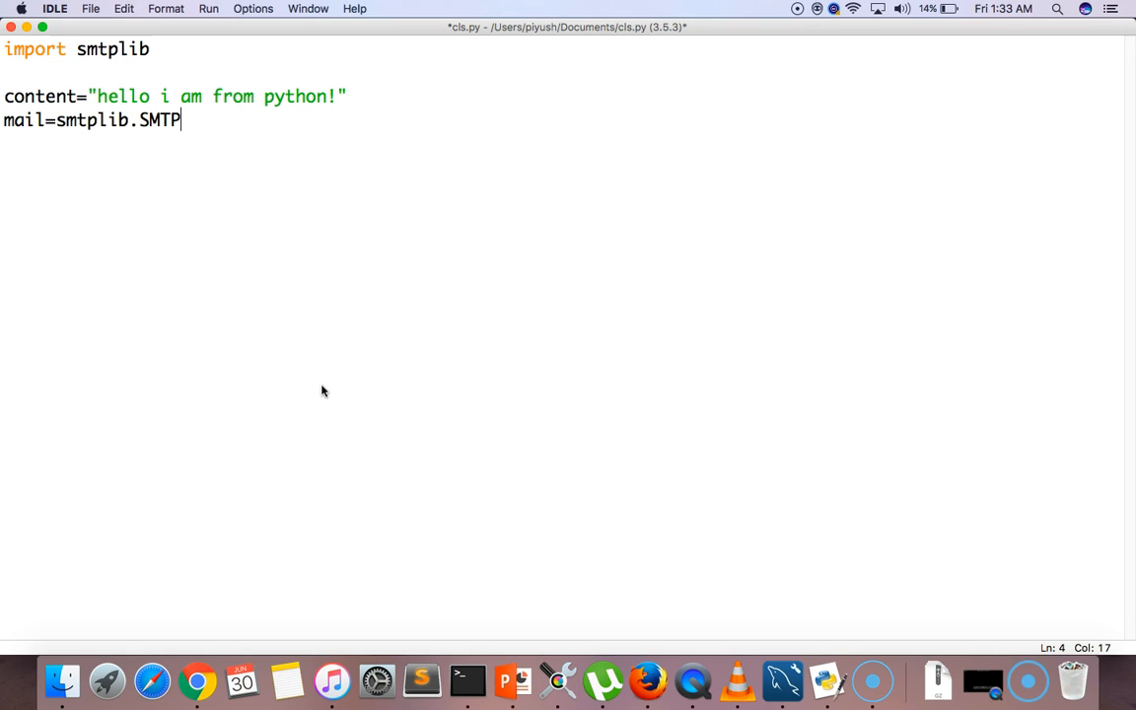
{"action": "type", "text": "()"}
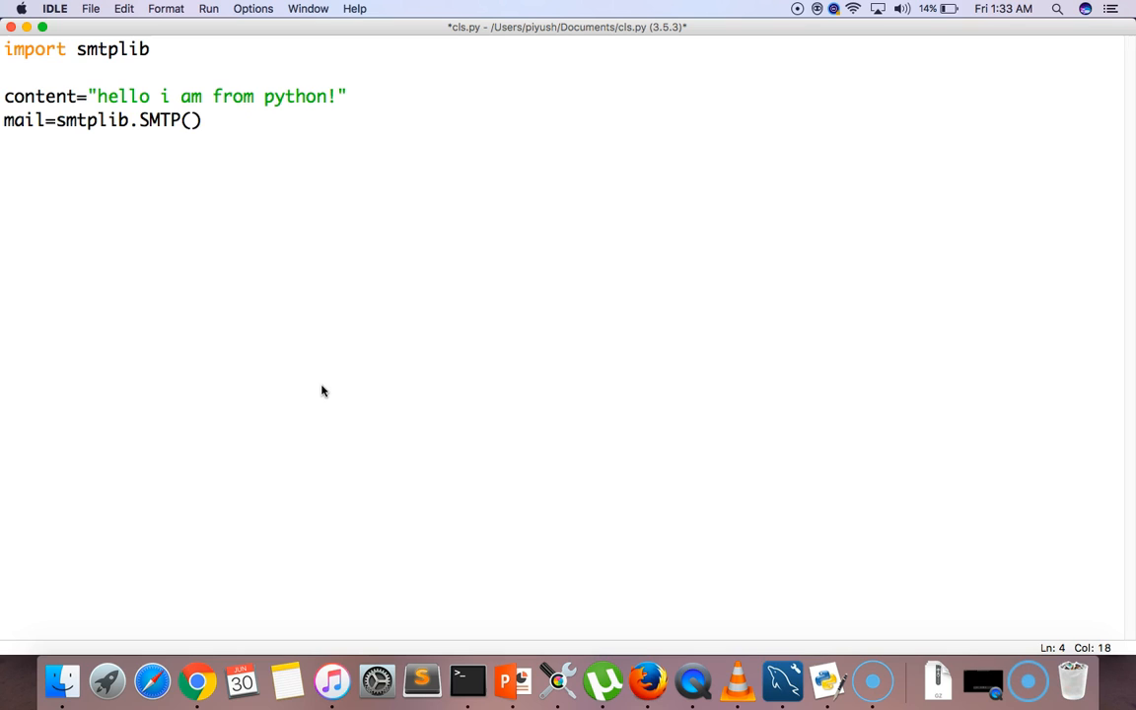
{"action": "type", "text": "'sm'"}
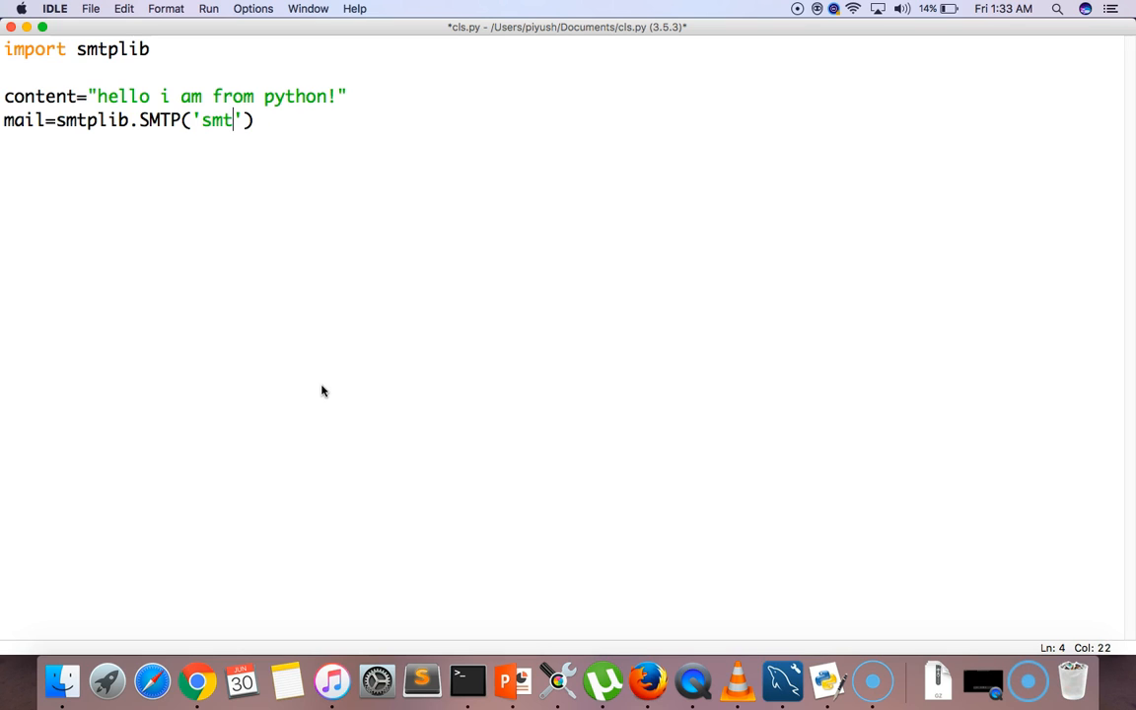
{"action": "type", "text": ".g"}
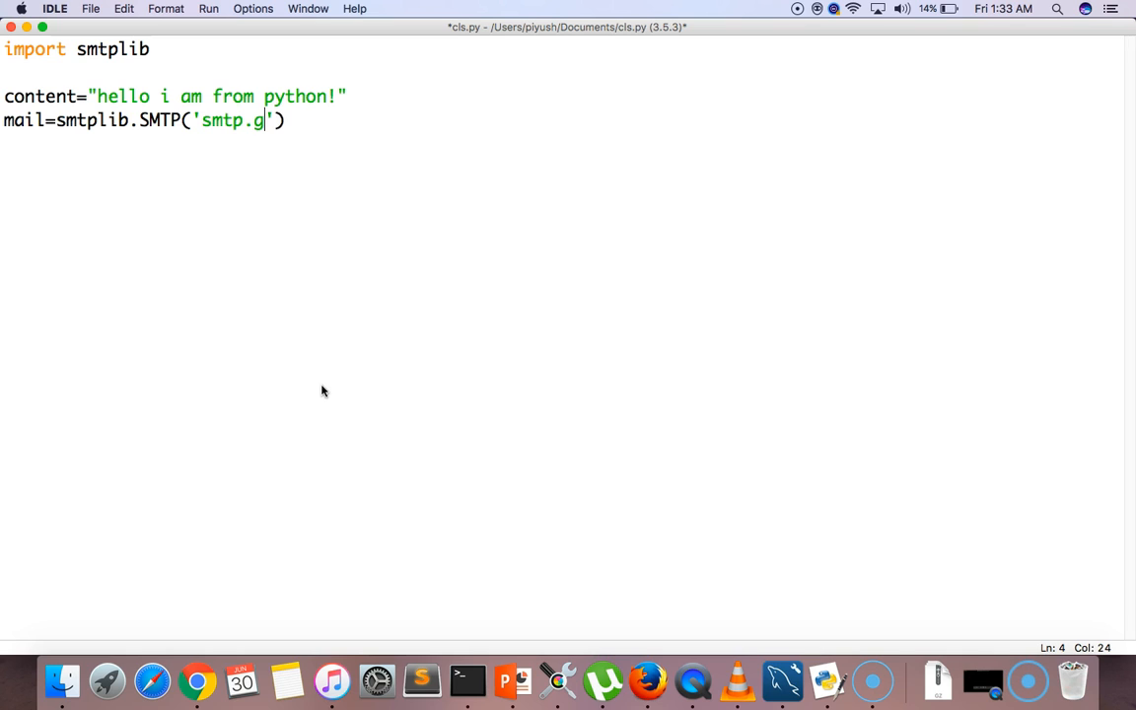
{"action": "type", "text": "mail.com"}
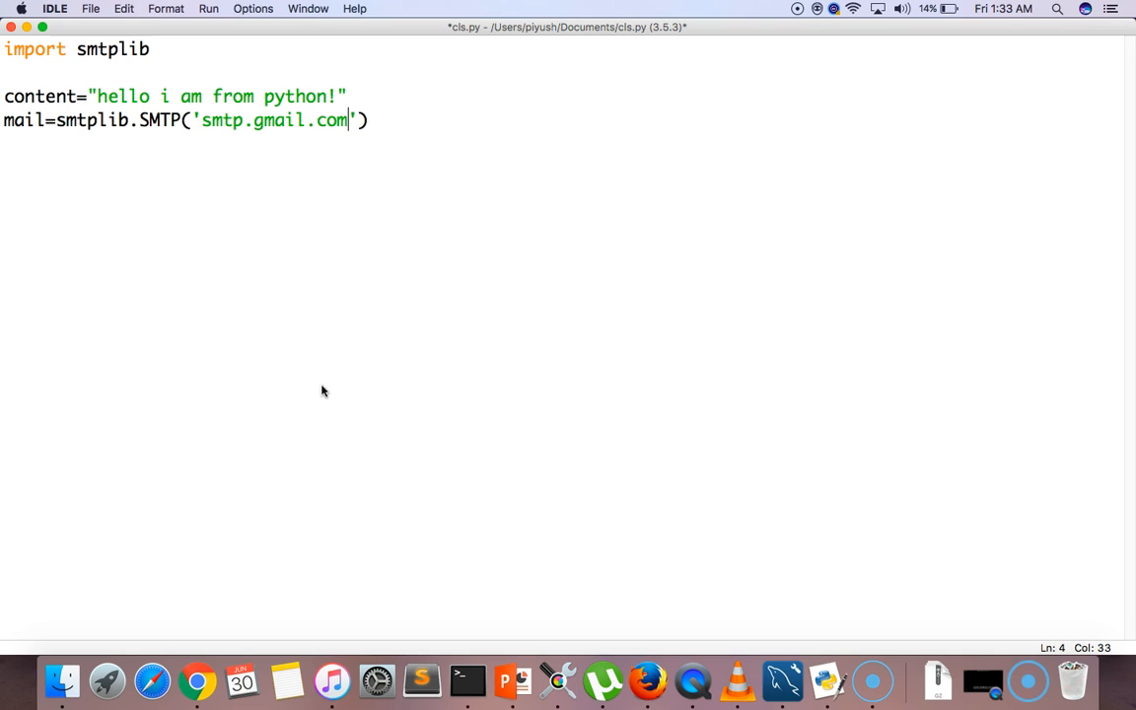
{"action": "key", "text": "Right"}
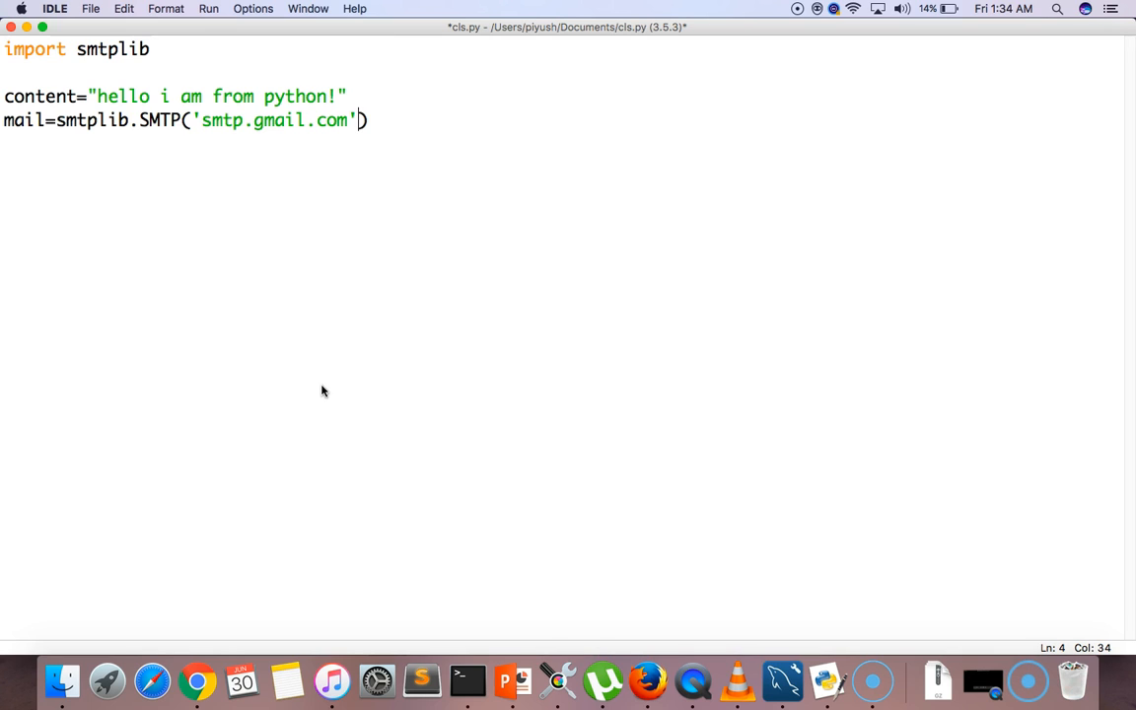
{"action": "type", "text": ","}
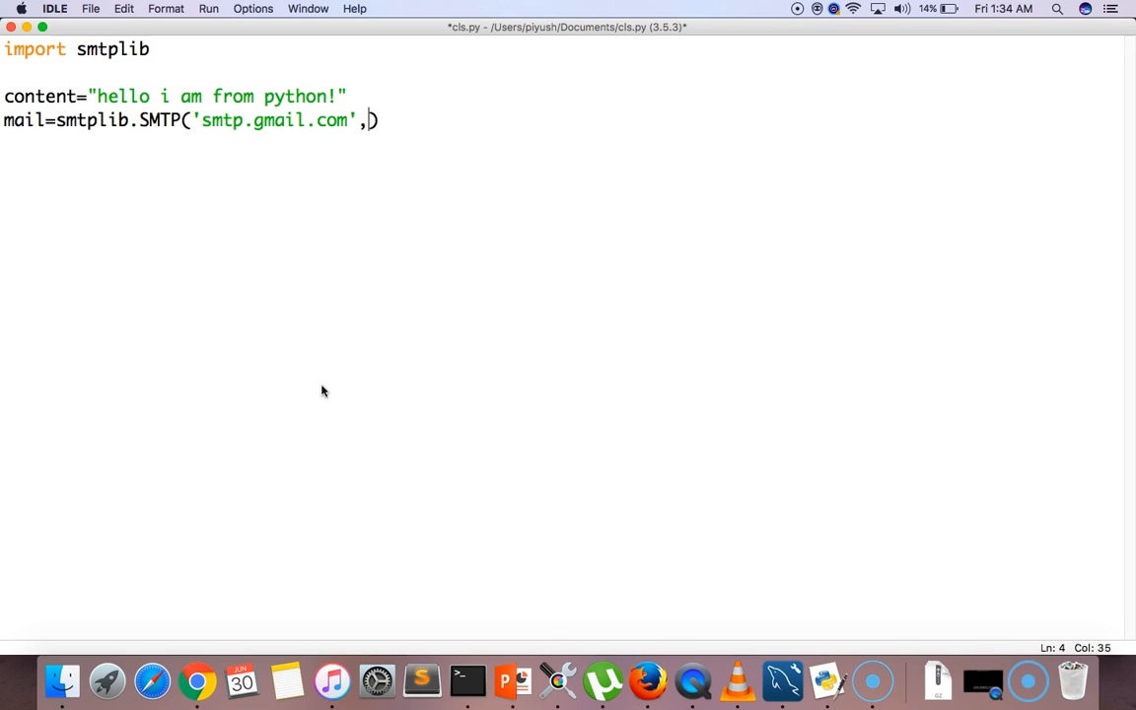
{"action": "type", "text": "587"}
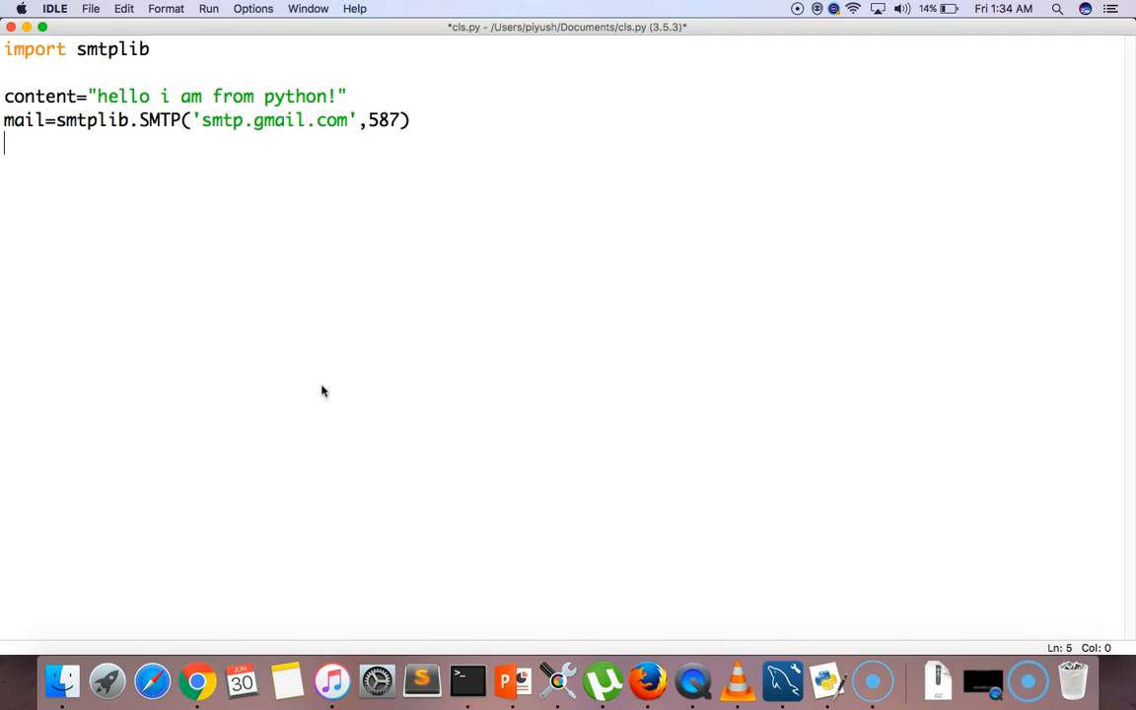
Add mail.ehlo() and mail.starttls() lines to greet the server and start TLS
{"action": "type", "text": "mail."}
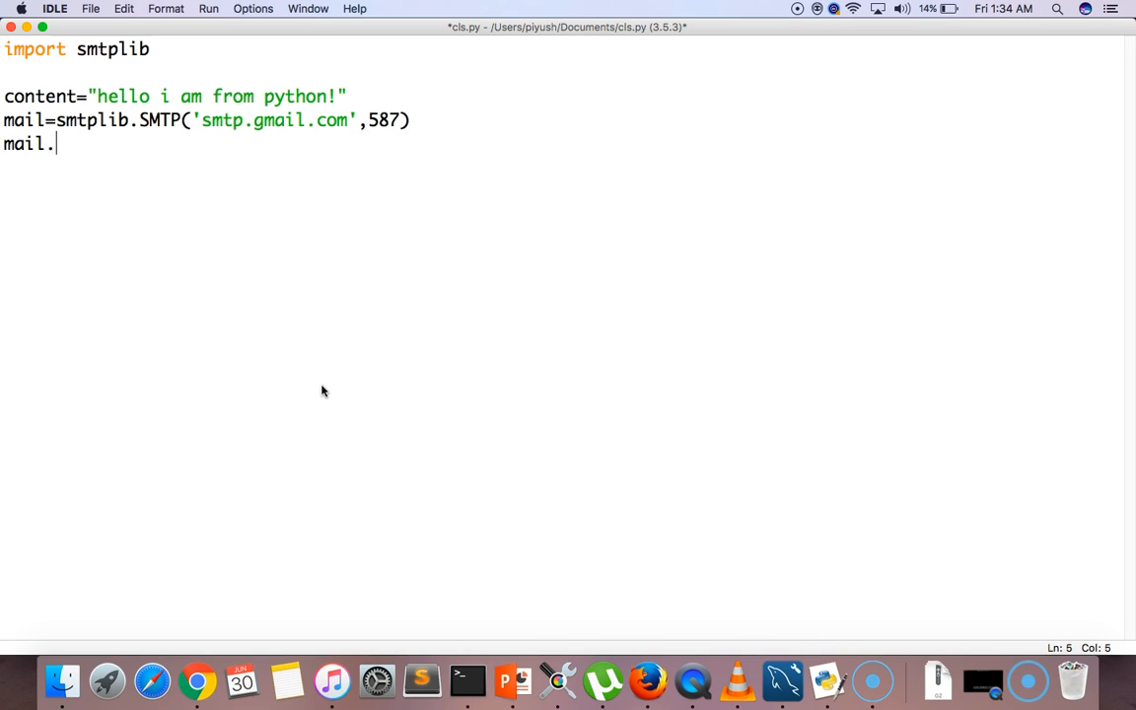
{"action": "type", "text": "eh"}
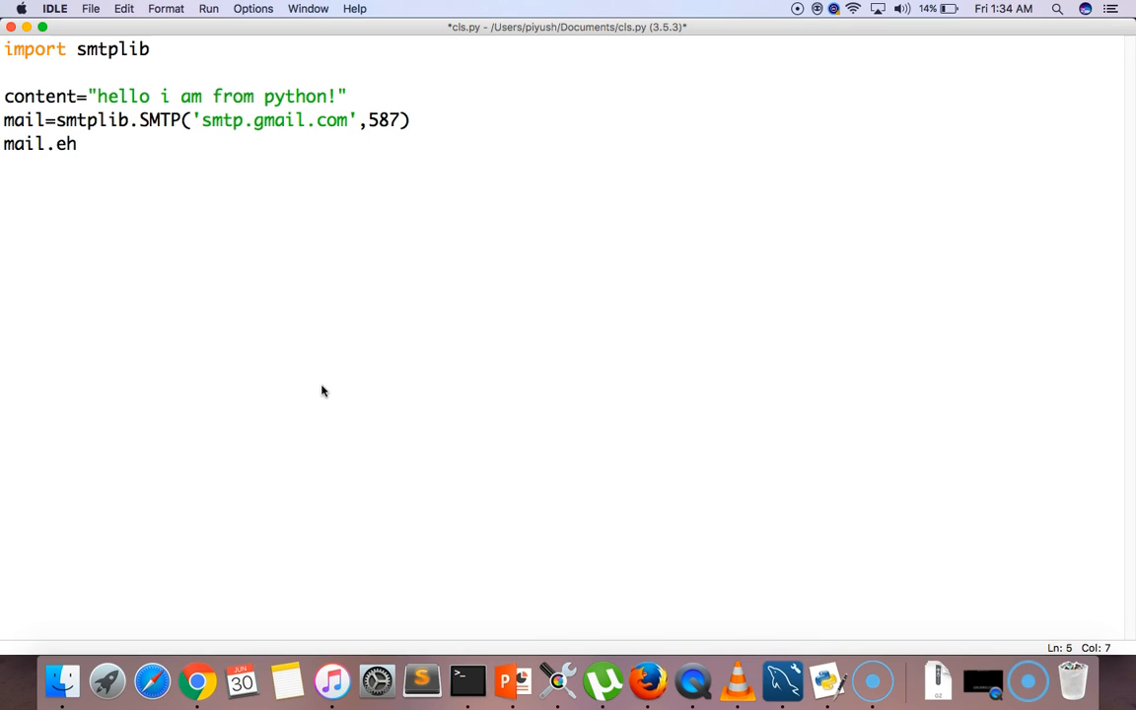
{"action": "type", "text": "lo()"}
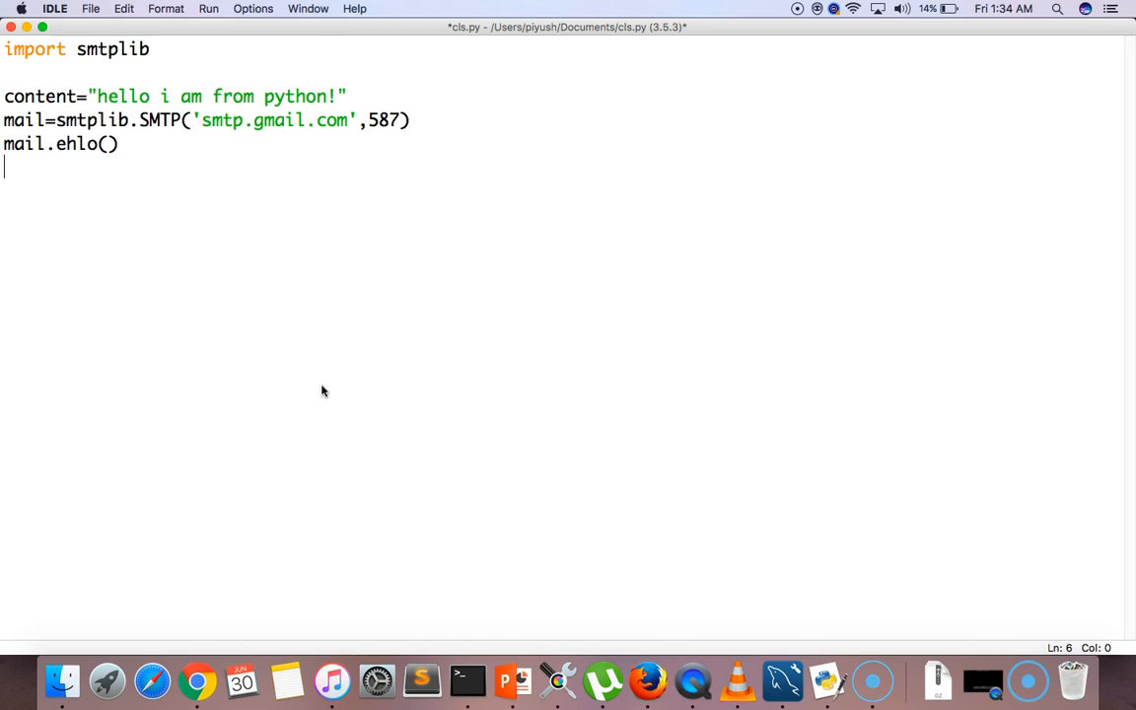
{"action": "type", "text": "mail."}
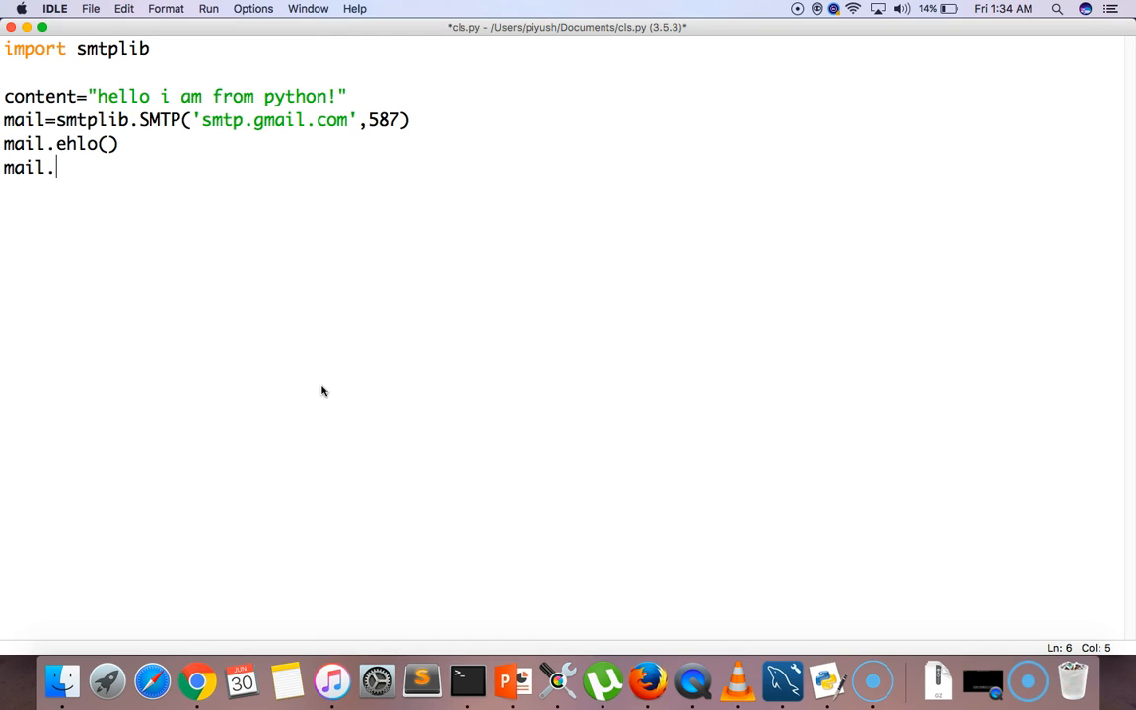
{"action": "type", "text": "statrt"}
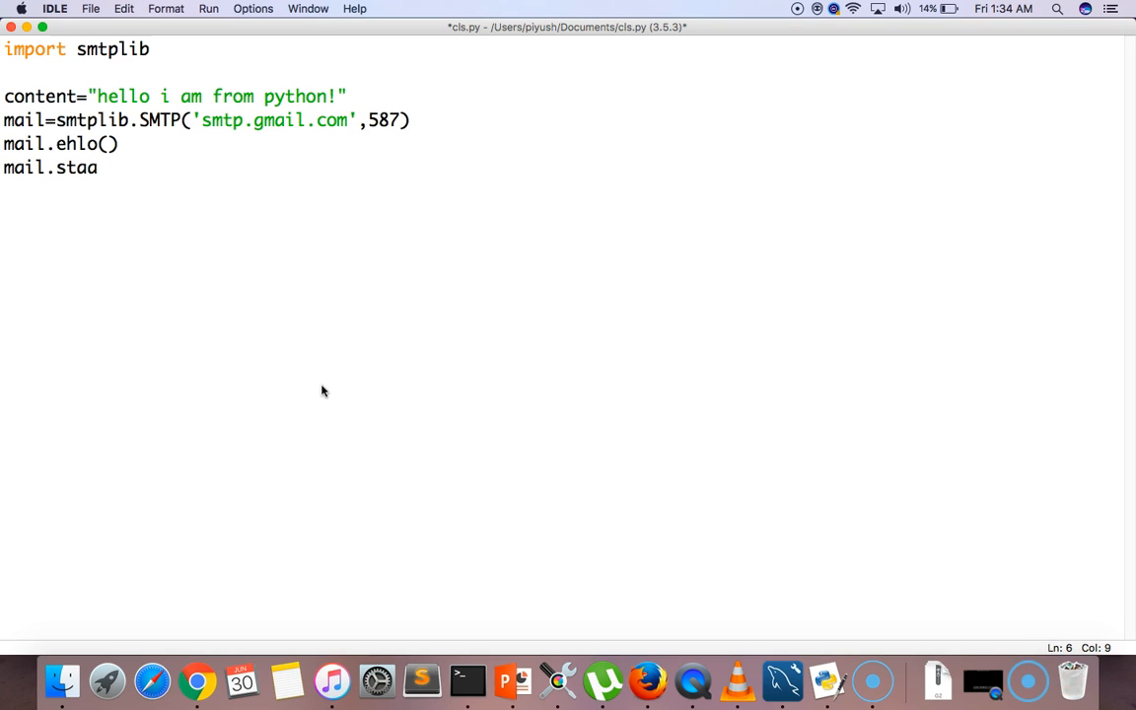
{"action": "type", "text": "rtt"}
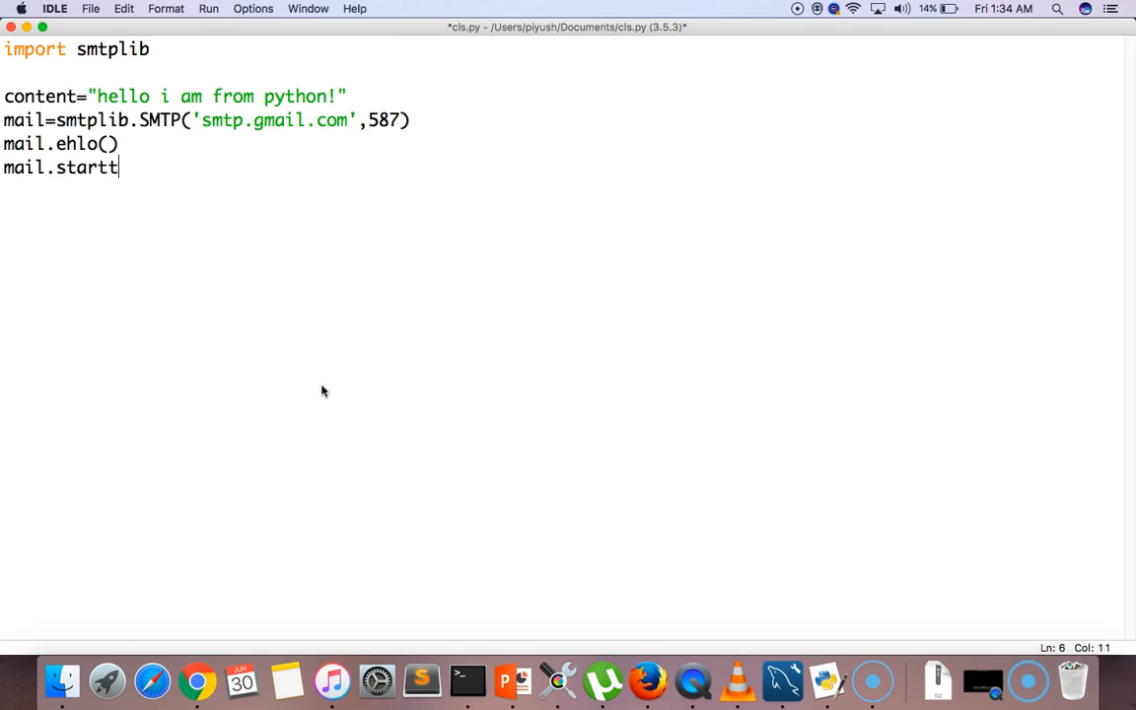
{"action": "type", "text": "ls"}
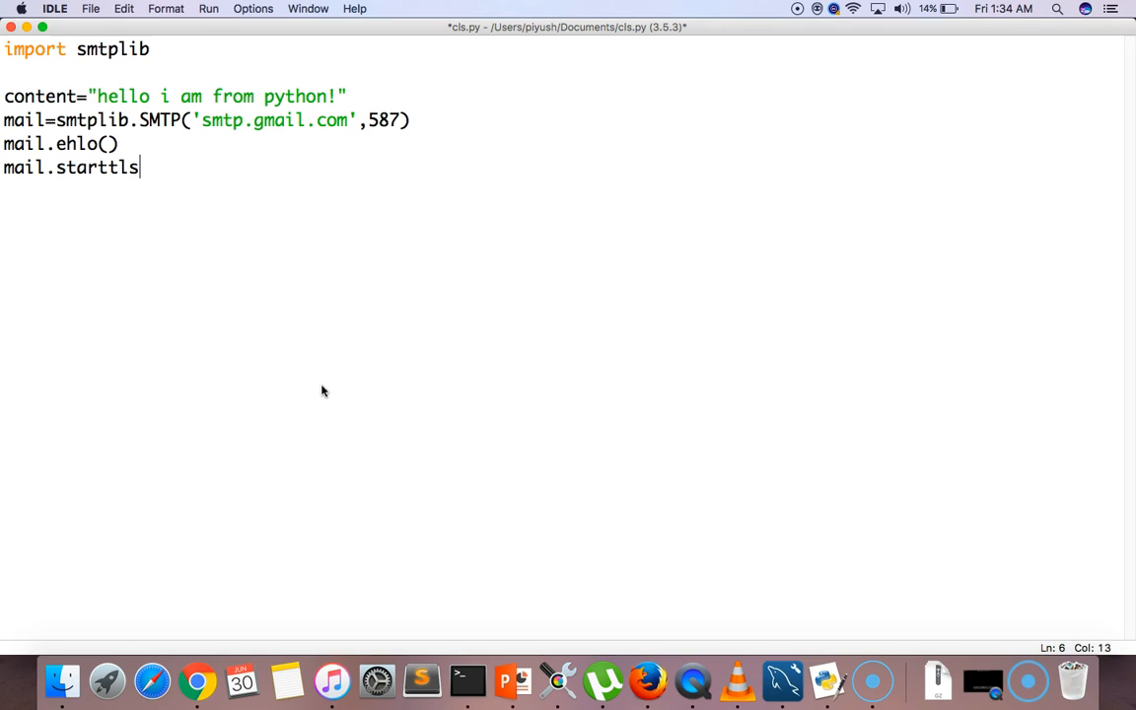
{"action": "type", "text": "()"}
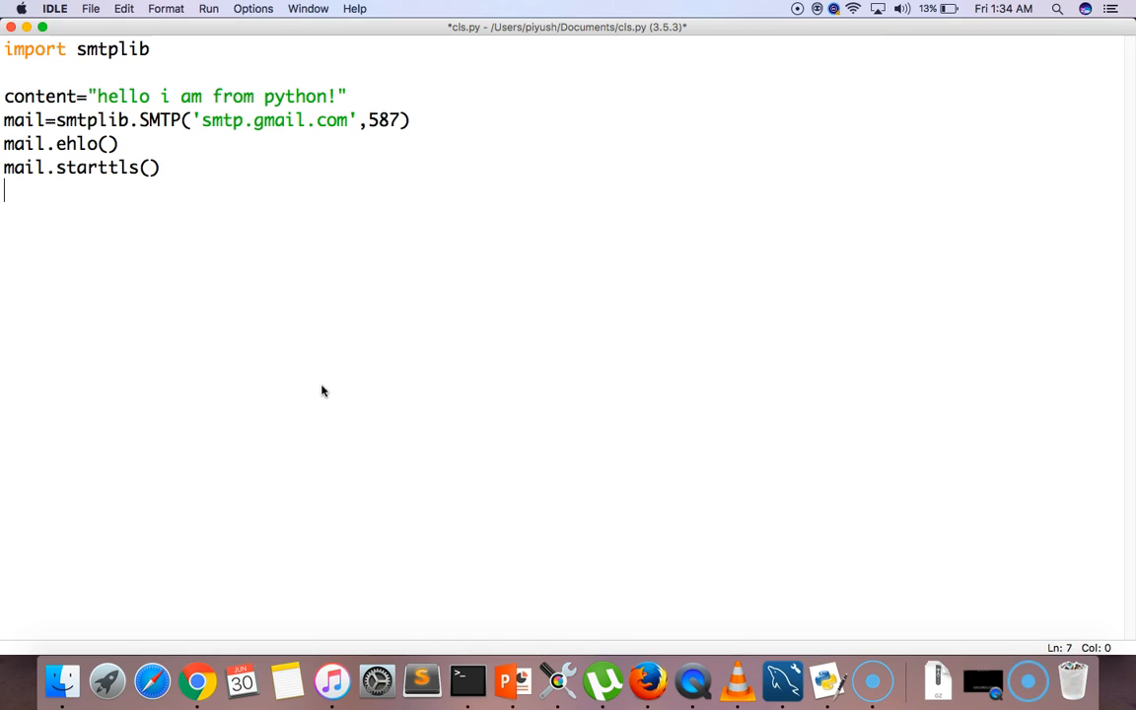
Begin the next line with mail.login for authenticating the sender
{"action": "type", "text": "ma"}
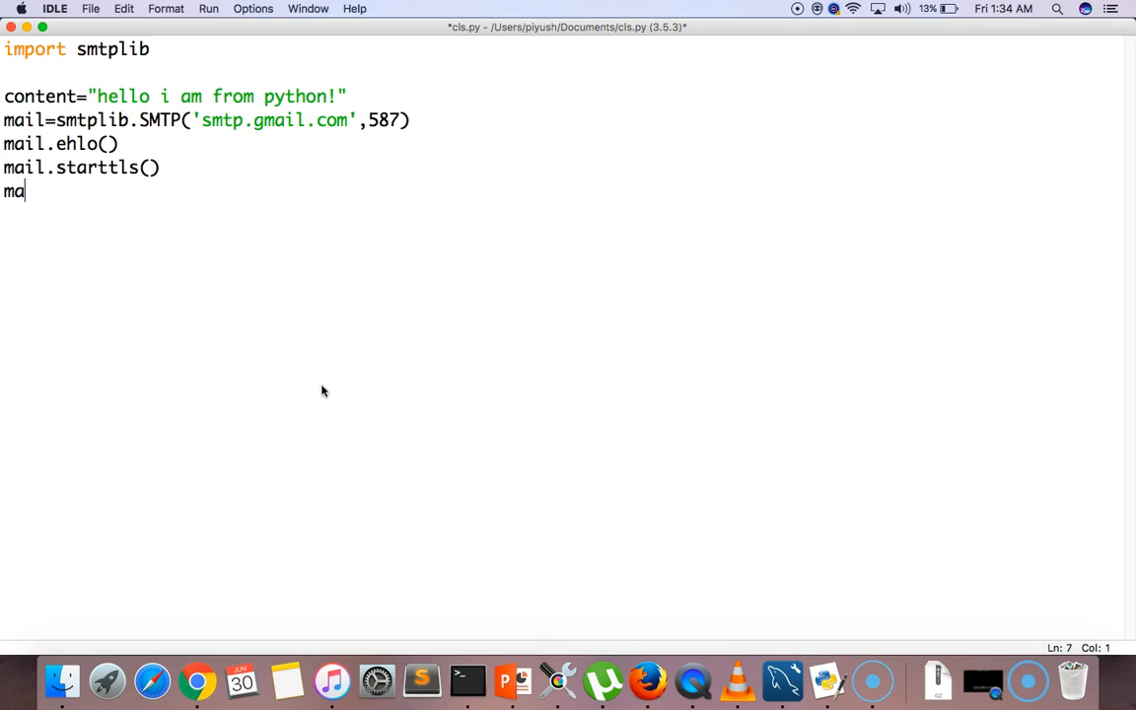
{"action": "type", "text": "il.login"}
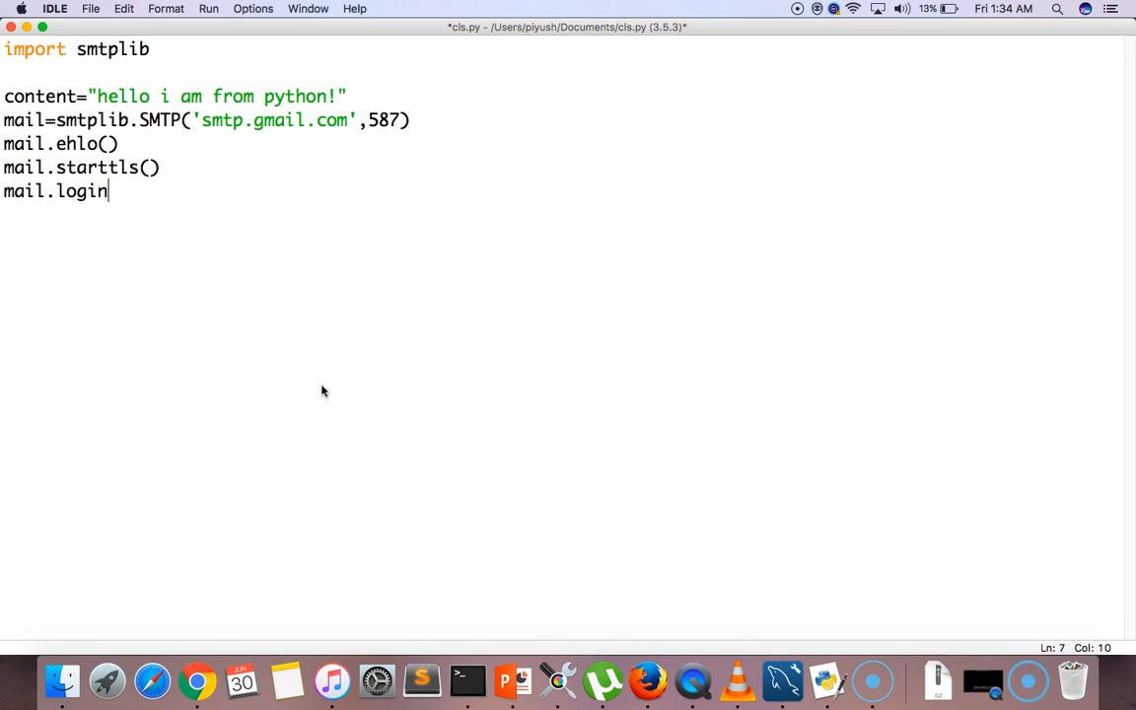
Fill mail.login() with the sender's Gmail address and a password string argument
{"action": "type", "text": "()"}
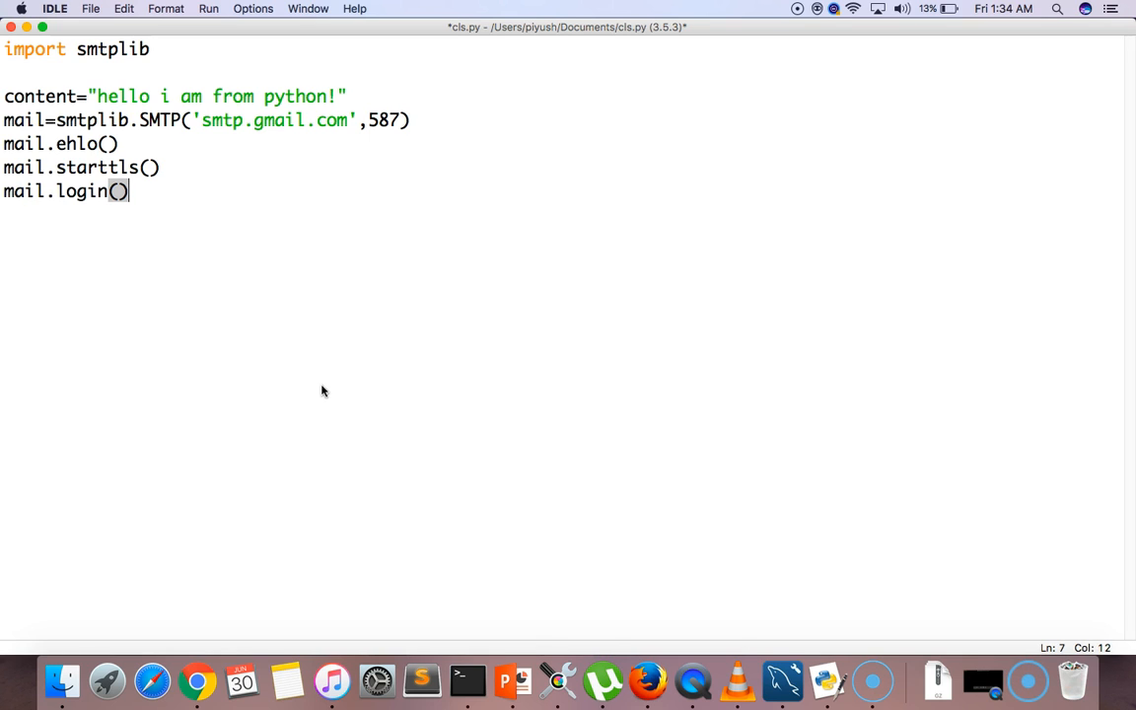
{"action": "type", "text": "''"}
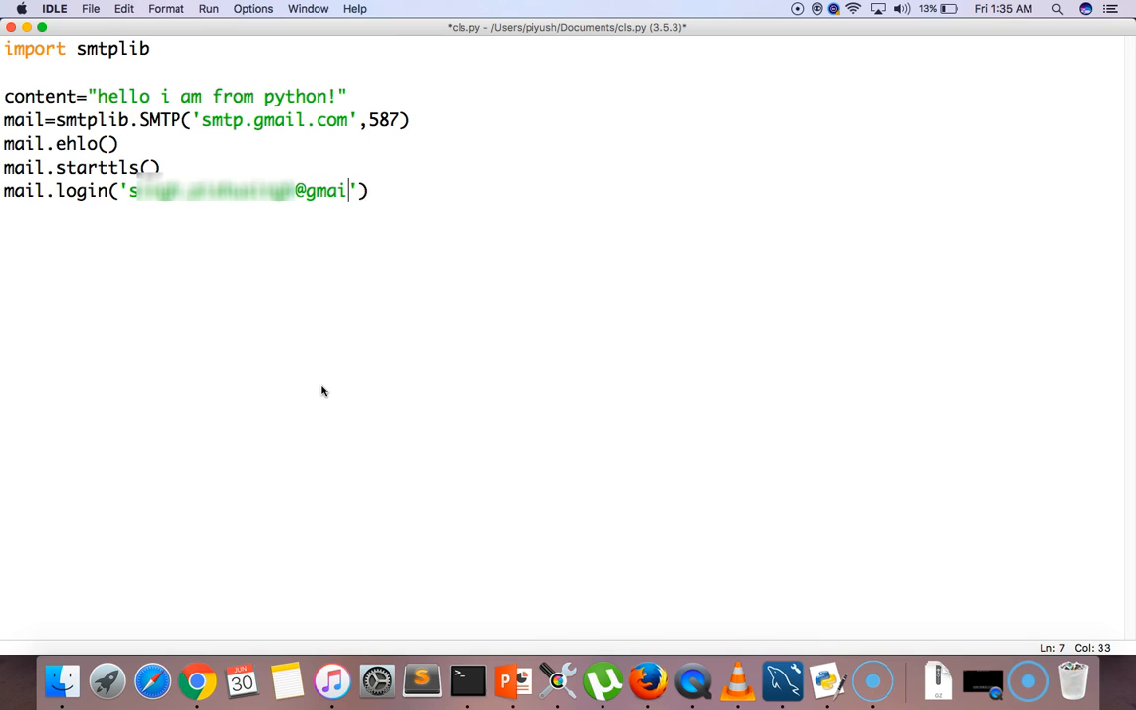
{"action": "type", "text": ".com'"}
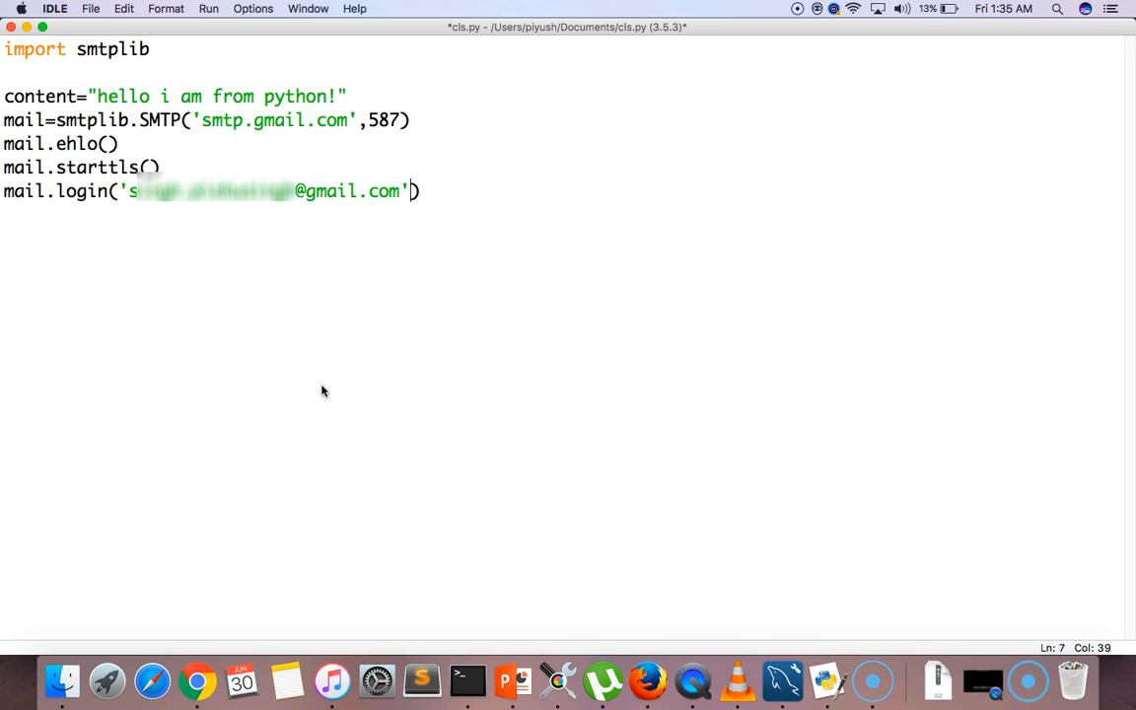
{"action": "type", "text": ",''"}
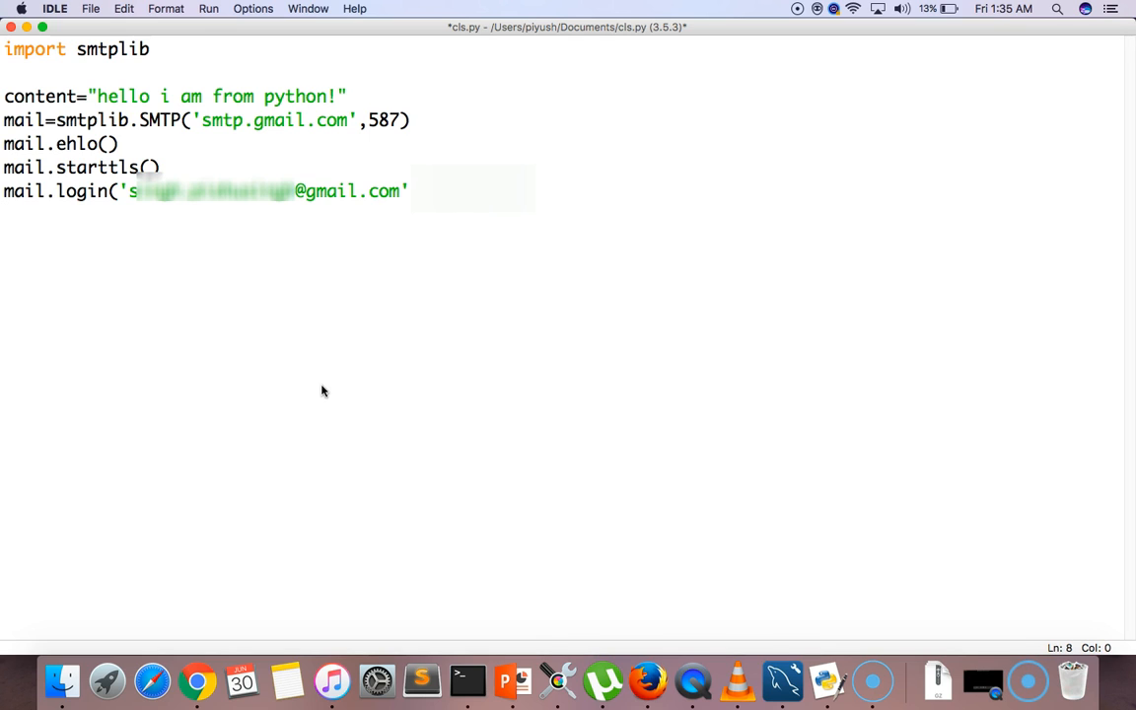
{"action": "type", "text": "mail."}
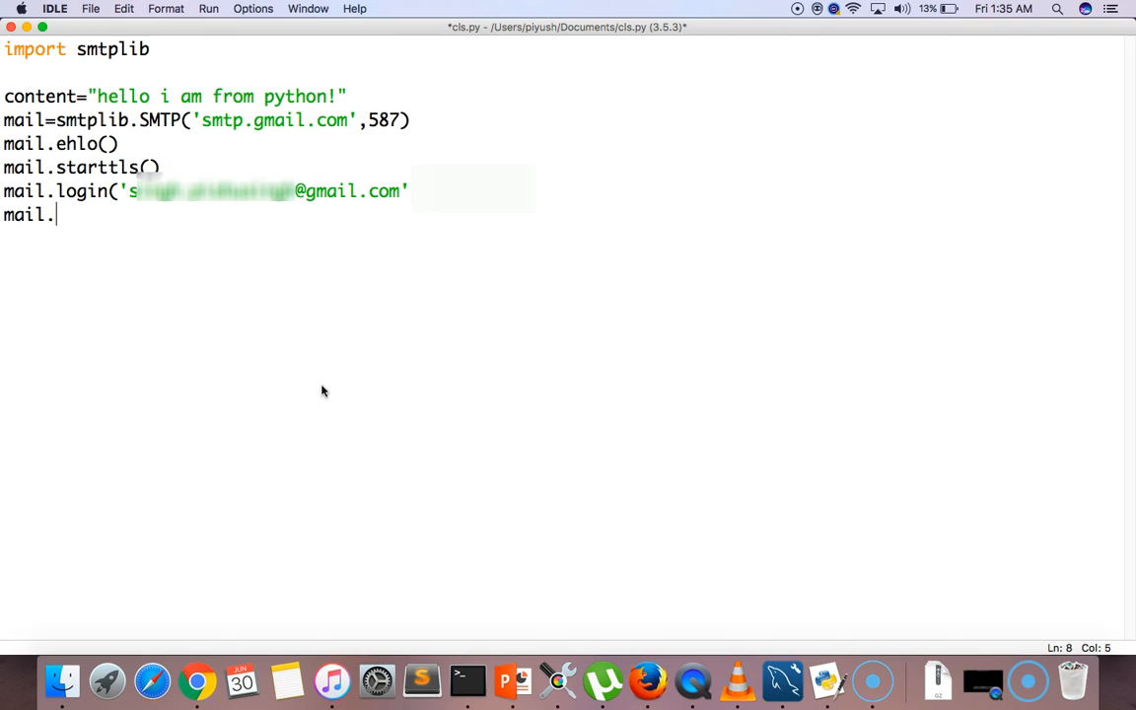
{"action": "type", "text": "send"}
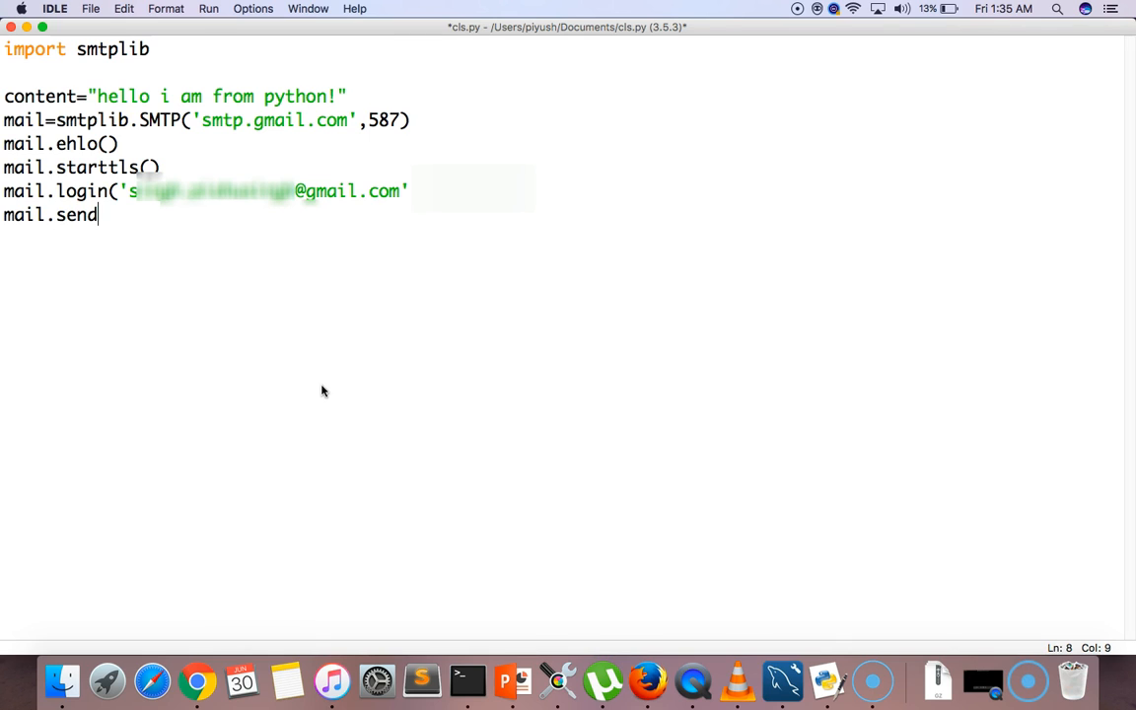
{"action": "type", "text": "mail()"}
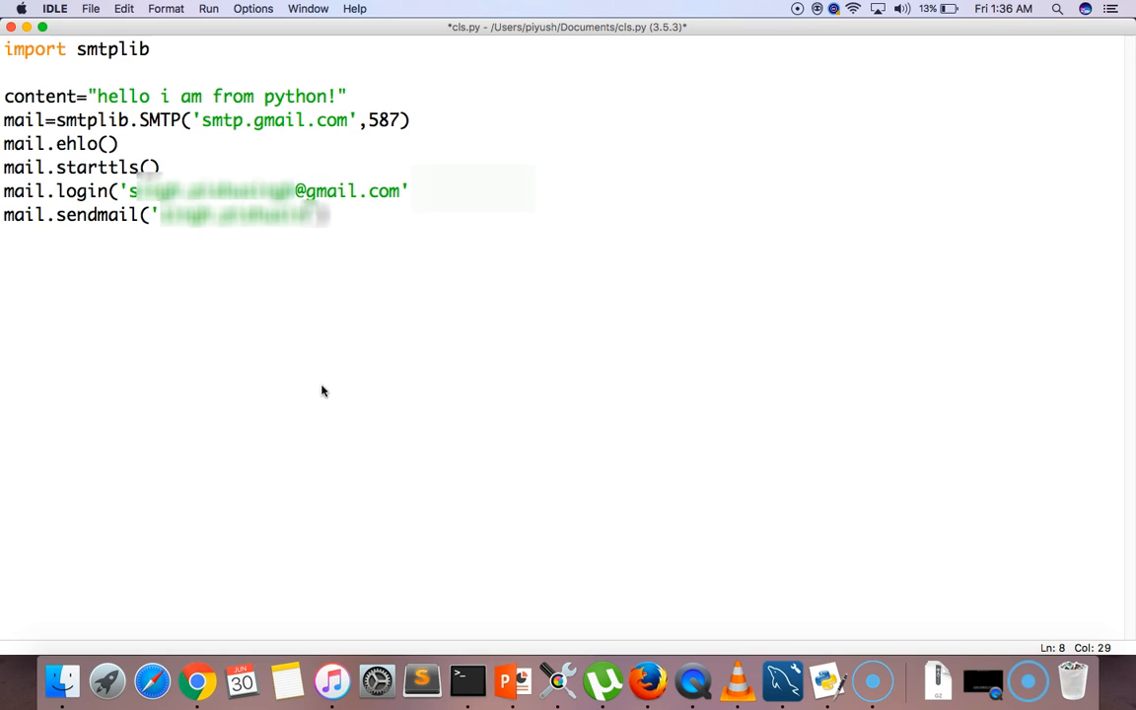
{"action": "type", "text": "@gmail.com"}
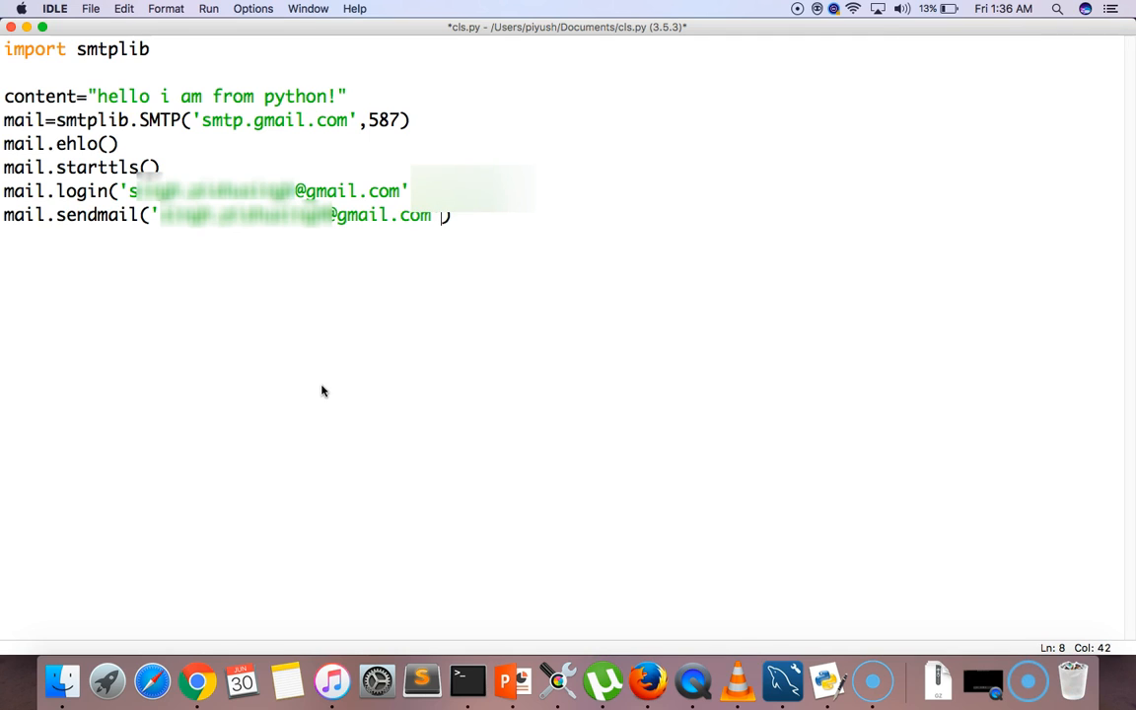
{"action": "type", "text": ","}
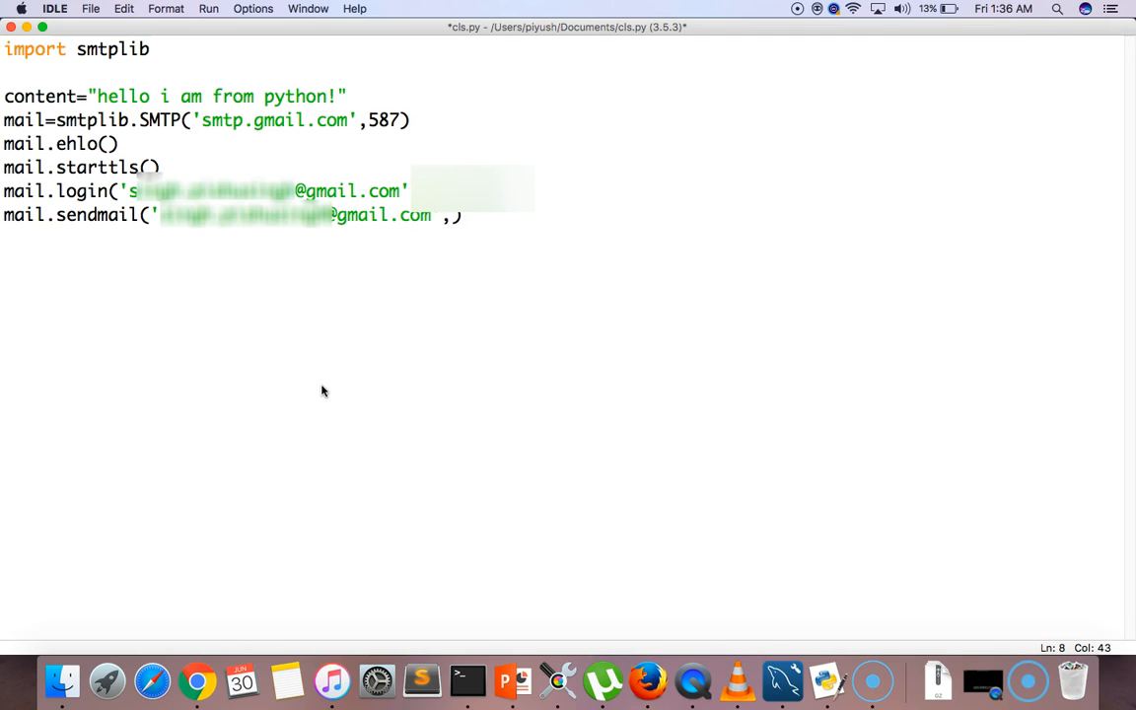
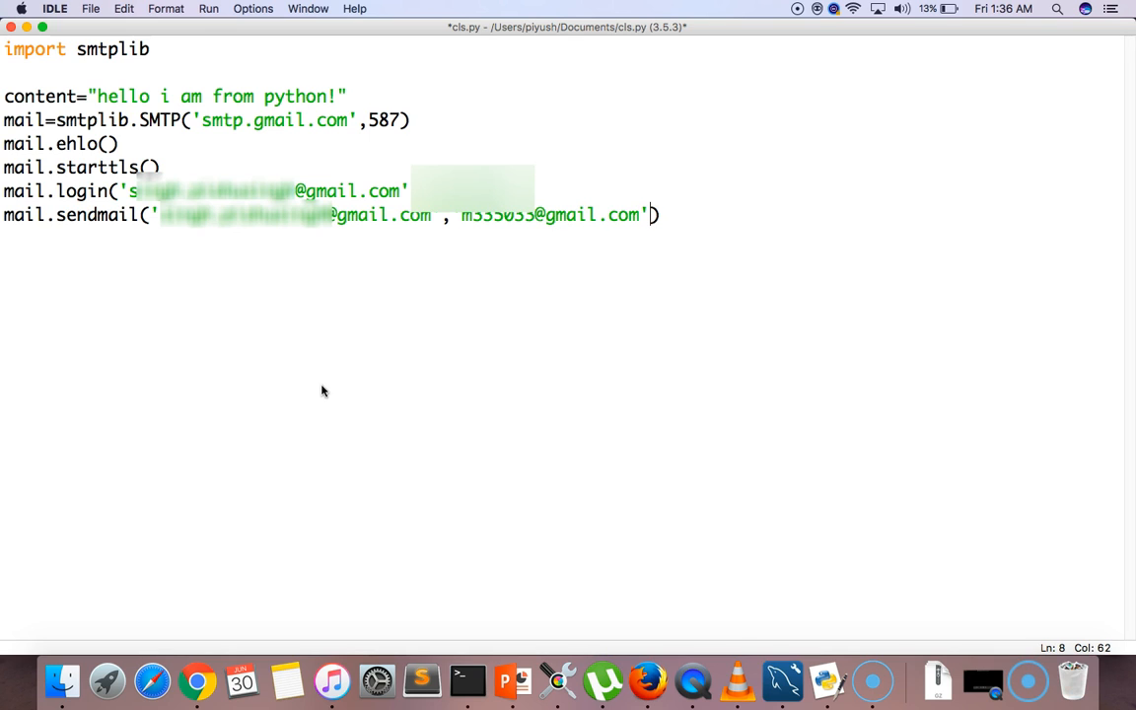
{"action": "type", "text": ",conten"}
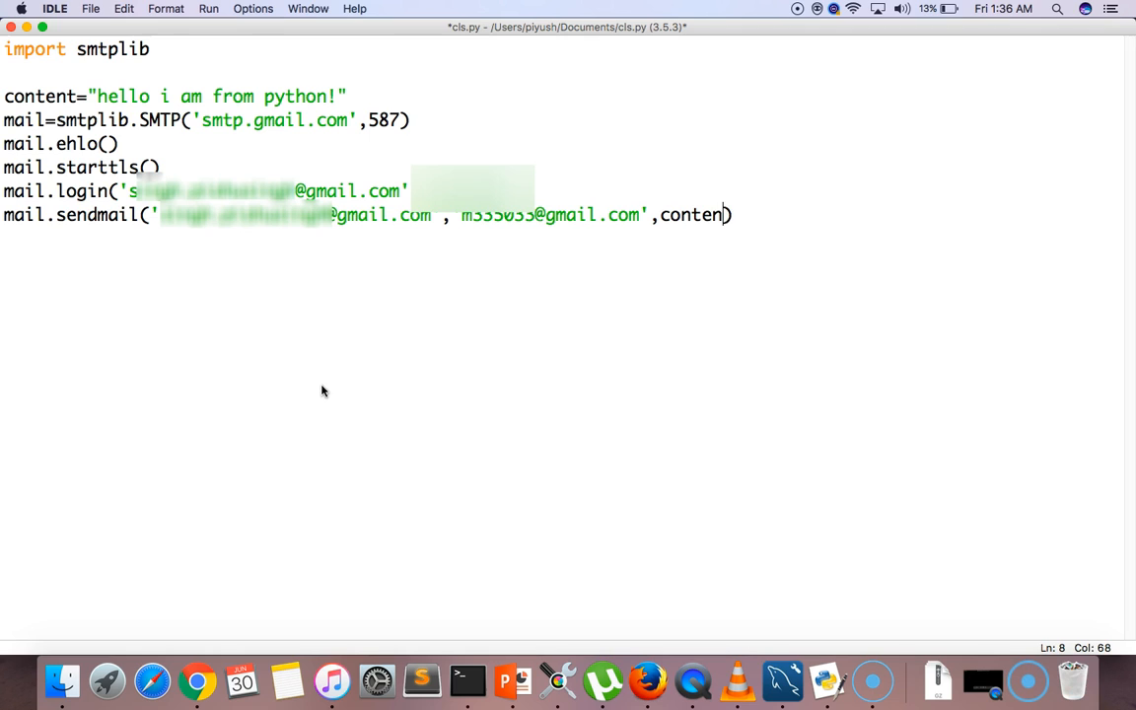
{"action": "type", "text": "t"}
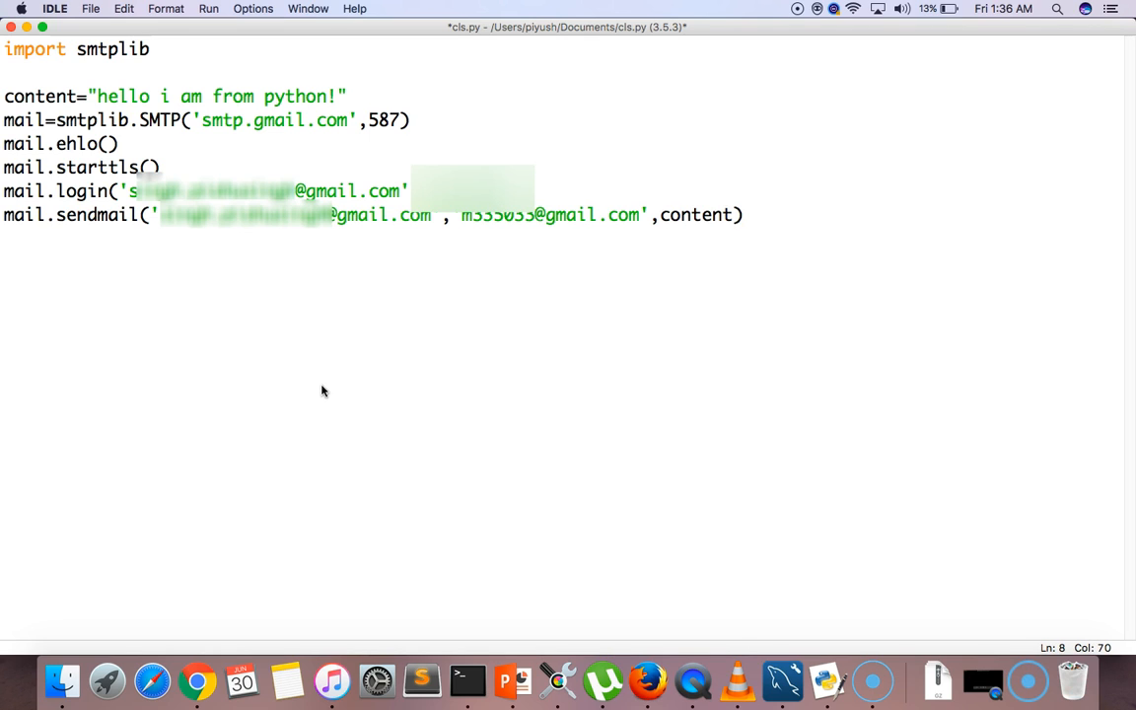
{"action": "type", "text": "mail.close"}
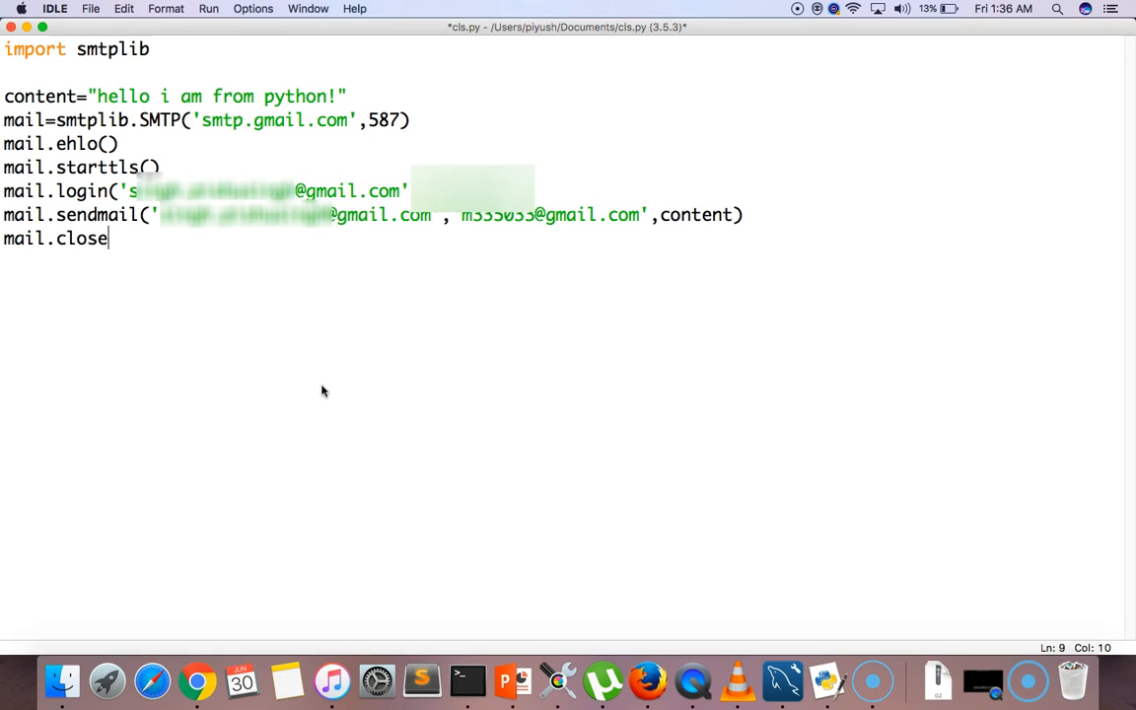
Finish the script with mail.close() and bring up the Run menu
{"action": "type", "text": "()"}
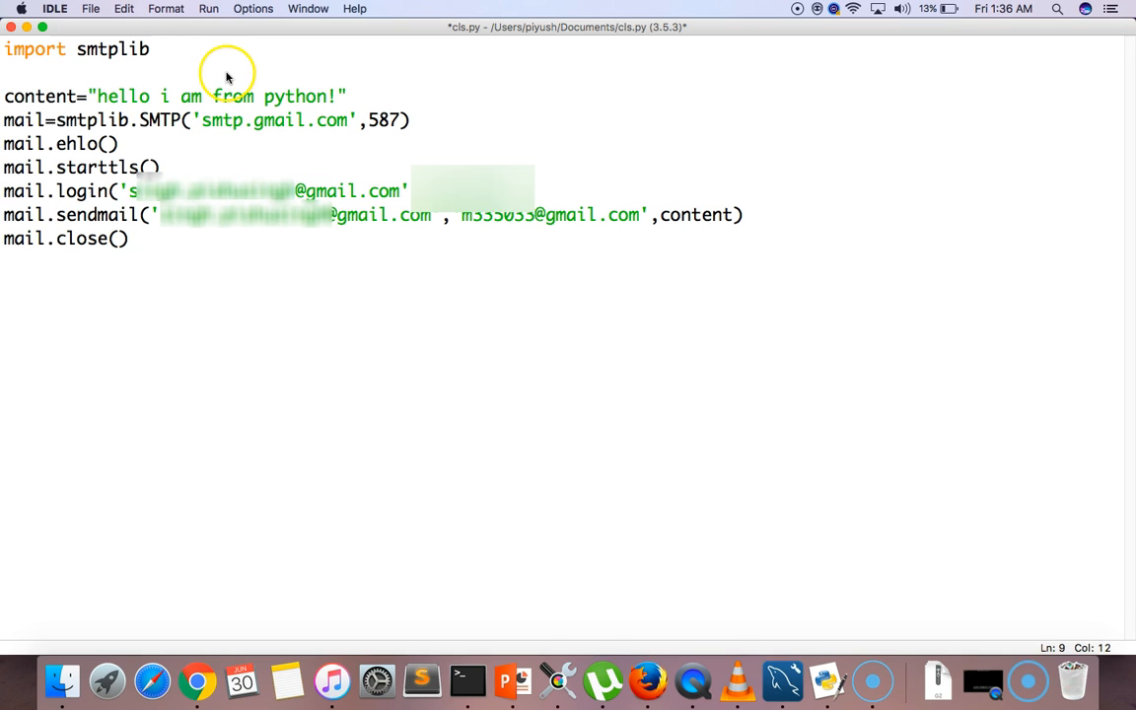
{"action": "left_click", "coordinate": [207, 8]}
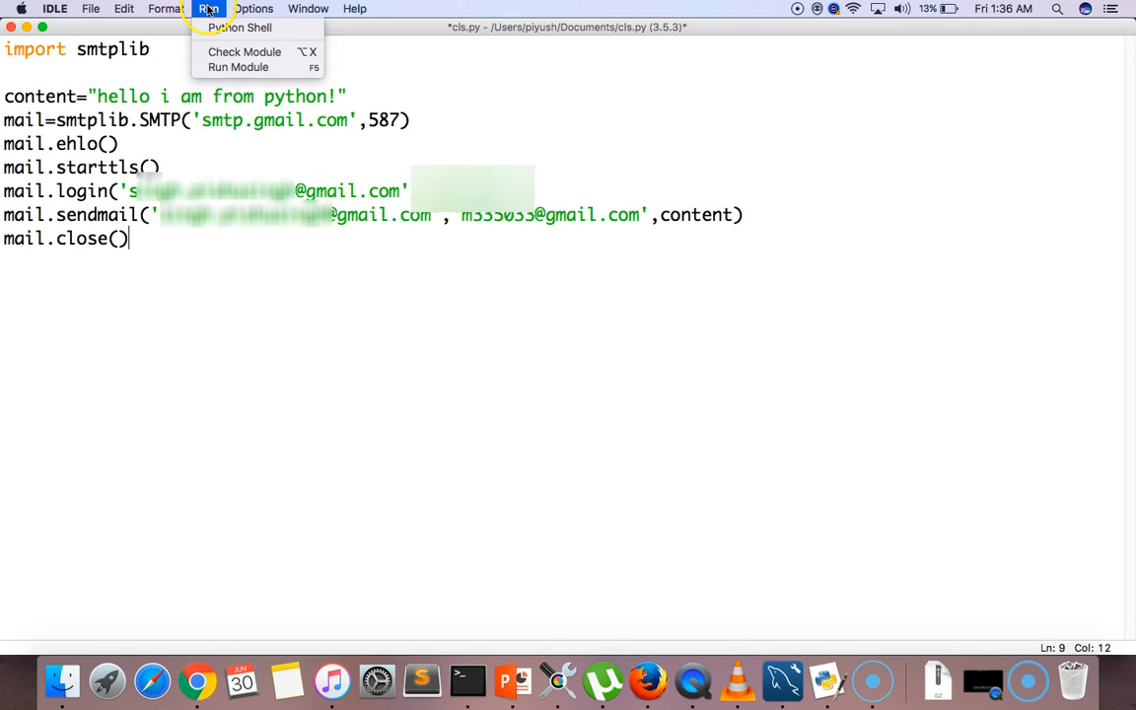
Run the module, confirming the save prompt so cls.py executes in the shell
{"action": "left_click", "coordinate": [244, 68]}
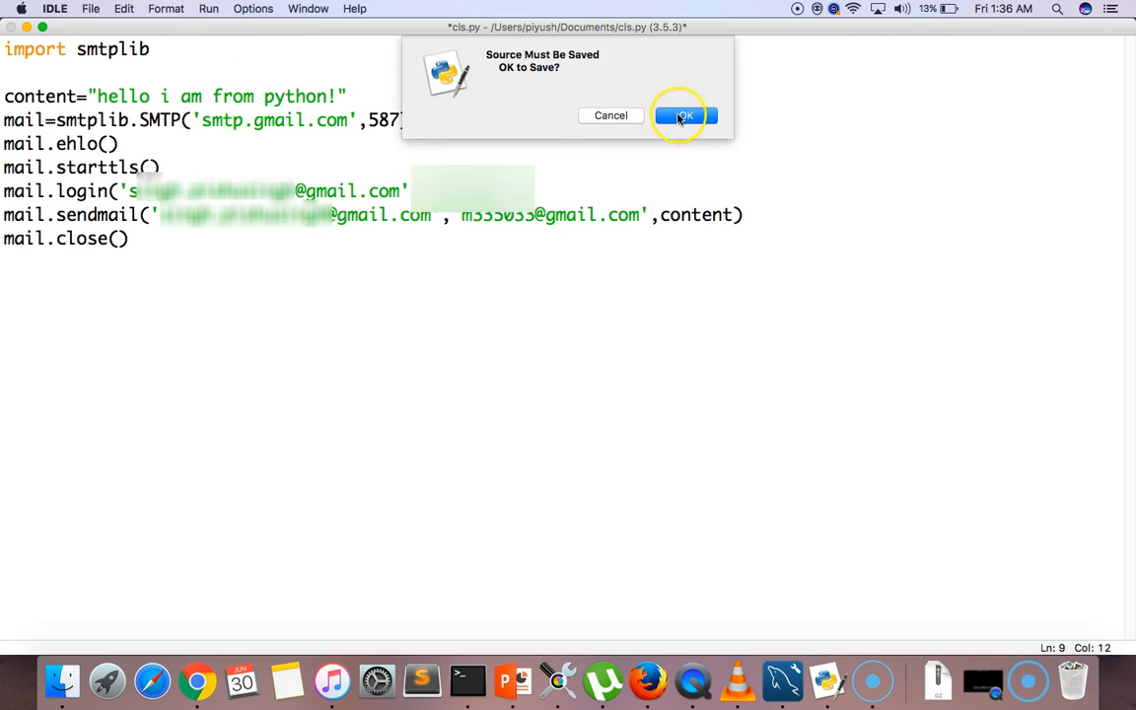
{"action": "left_click", "coordinate": [688, 114]}
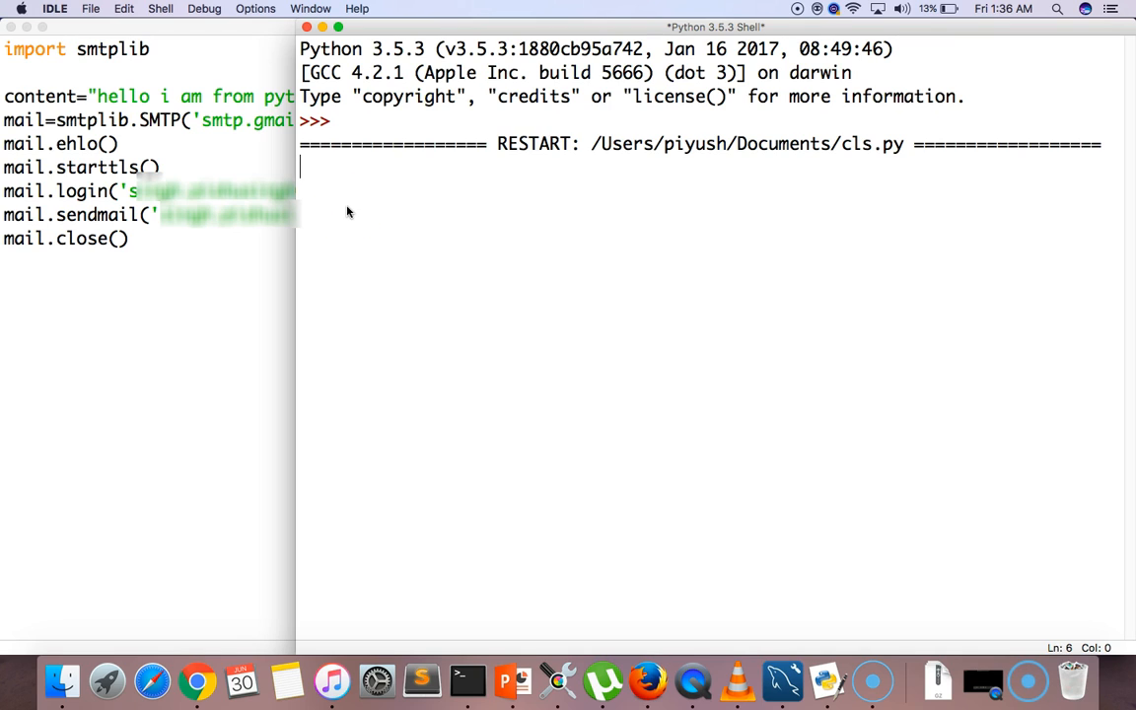
{"action": "mouse_move", "coordinate": [422, 202]}
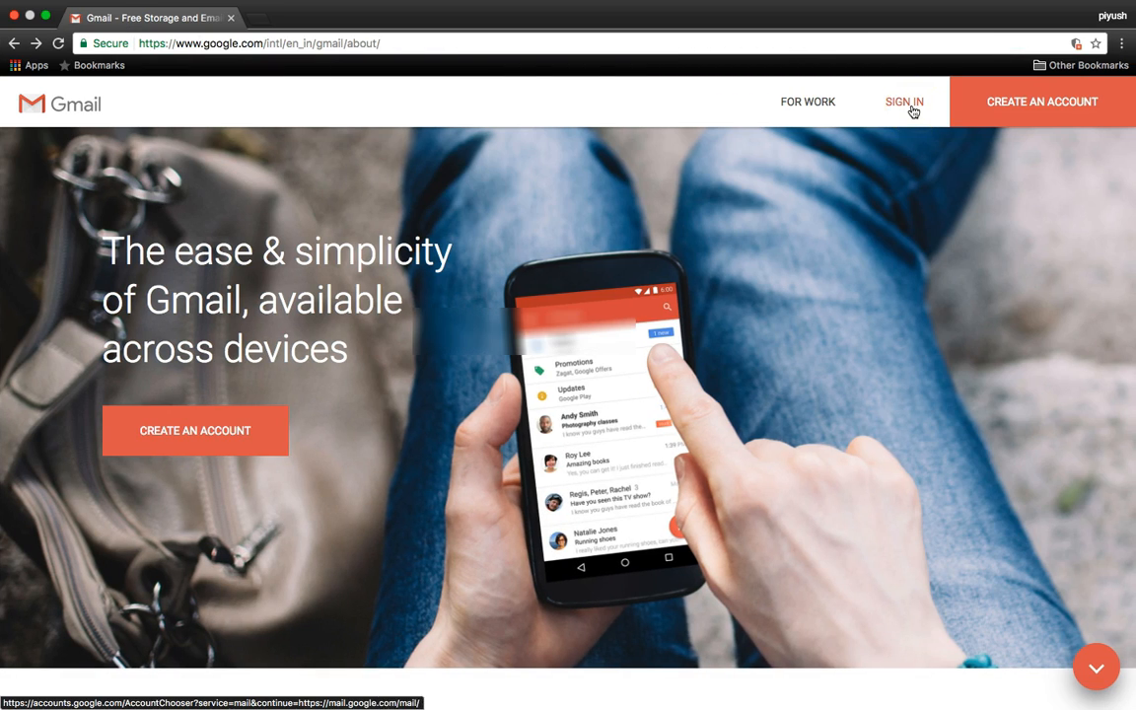
Sign in to the recipient's Google account and reach the Gmail inbox
{"action": "left_click", "coordinate": [904, 102]}
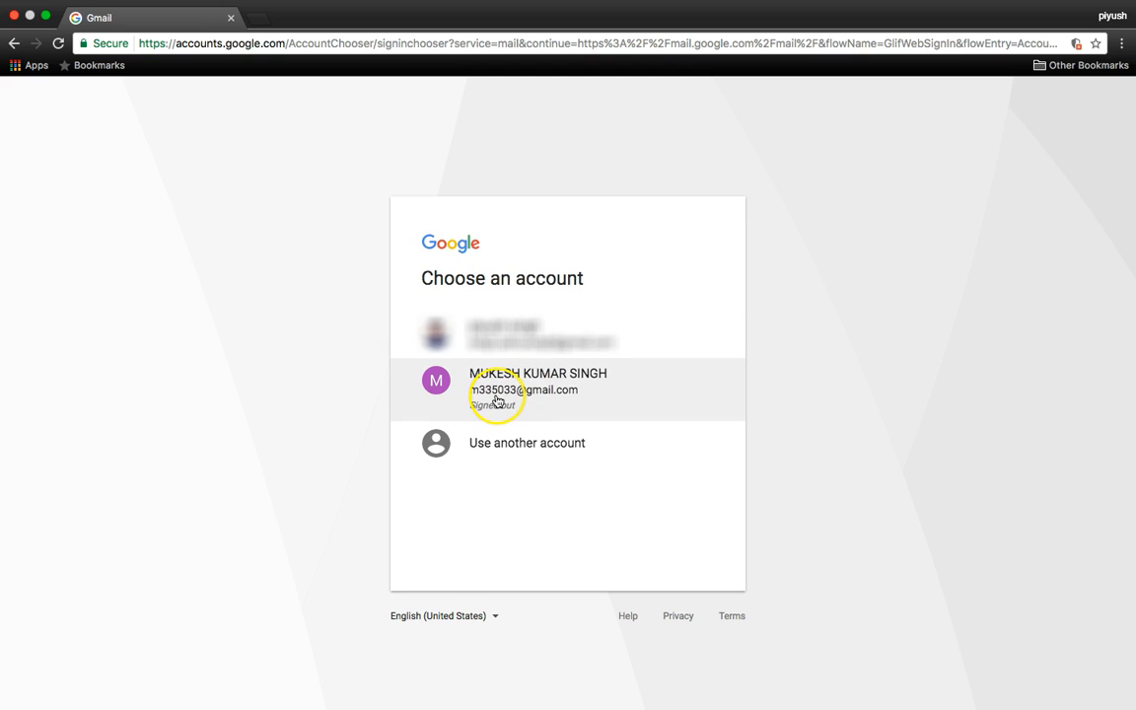
{"action": "left_click", "coordinate": [522, 381]}
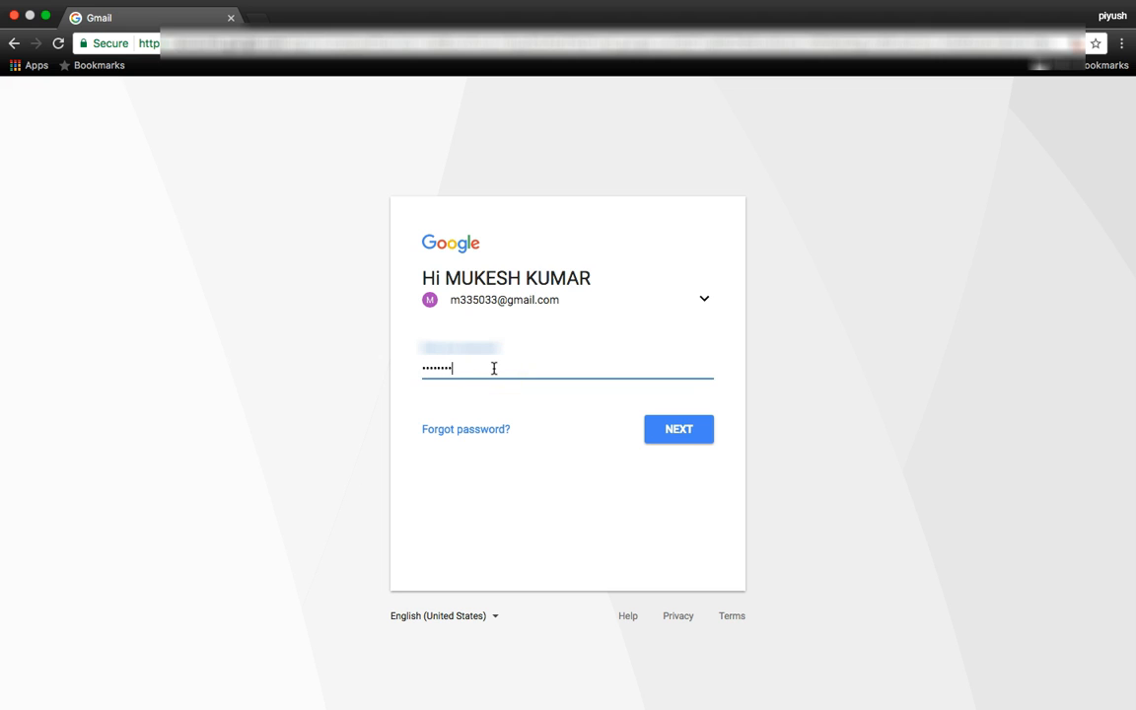
{"action": "left_click", "coordinate": [679, 430]}
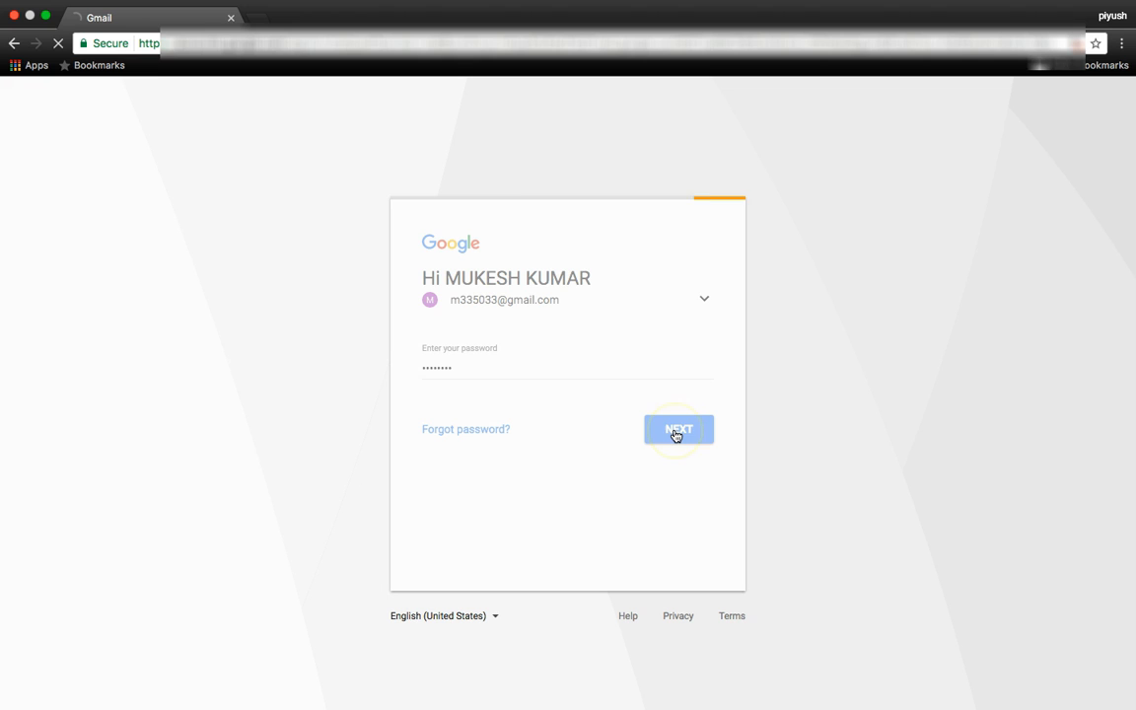
{"action": "left_click", "coordinate": [679, 430]}
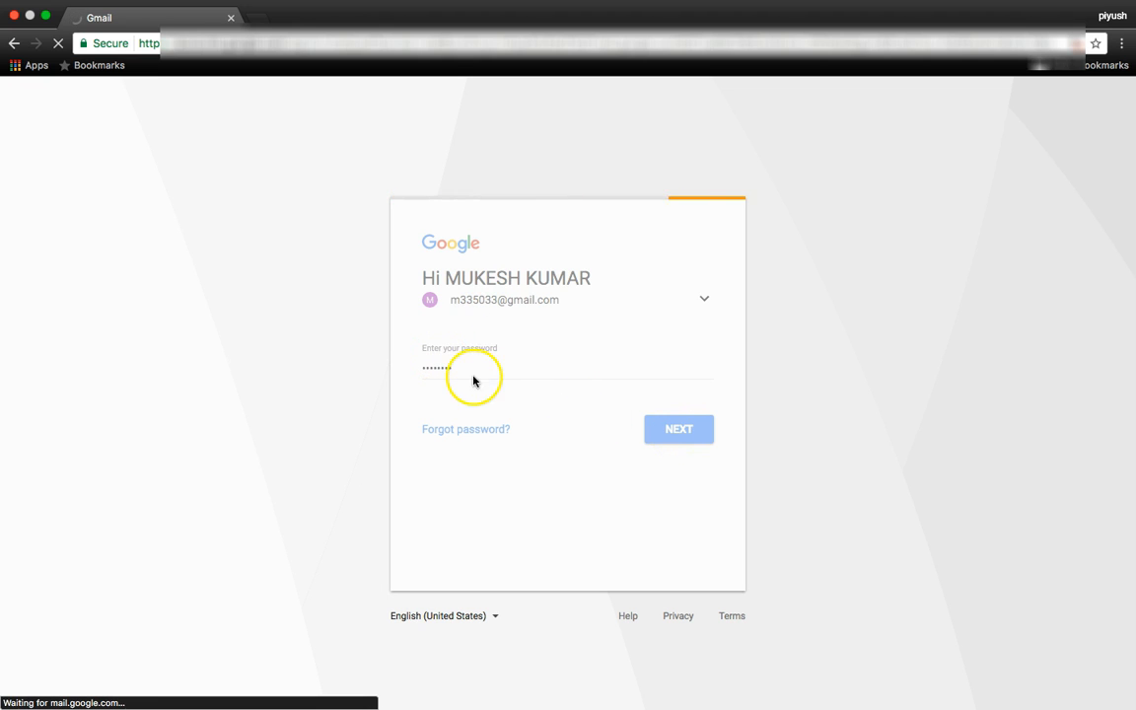
{"action": "left_click", "coordinate": [679, 430]}
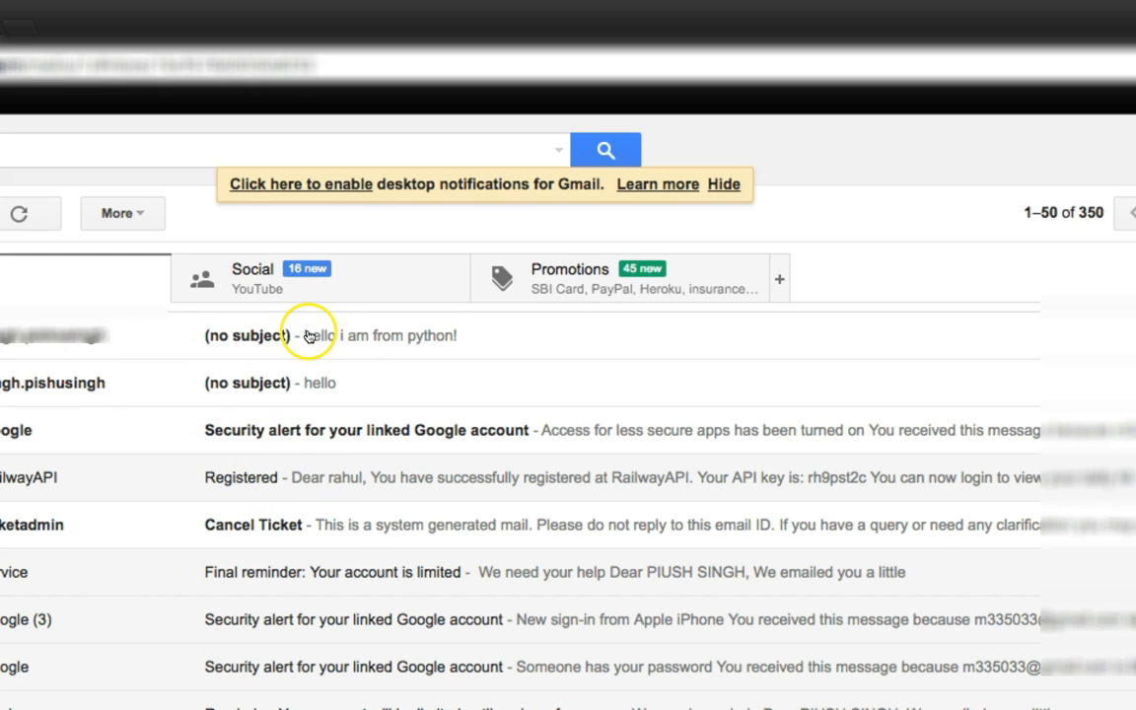
Open the (no subject) email reading 'hello i am from python!' in the inbox
{"action": "left_click", "coordinate": [307, 335]}
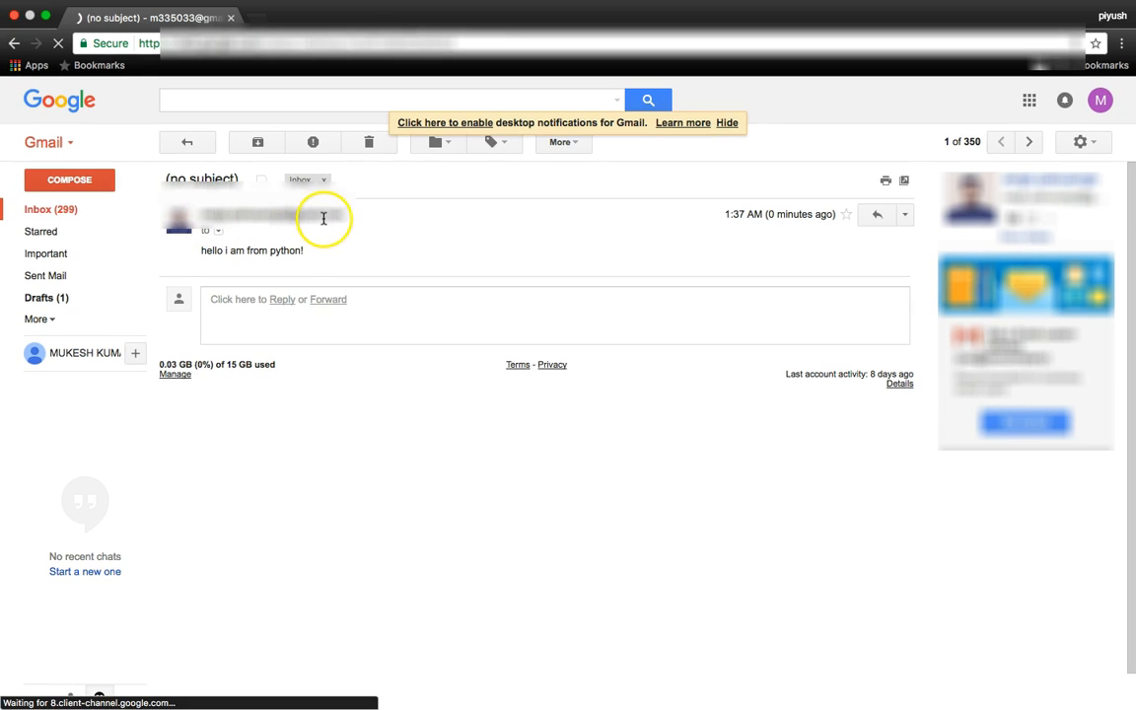